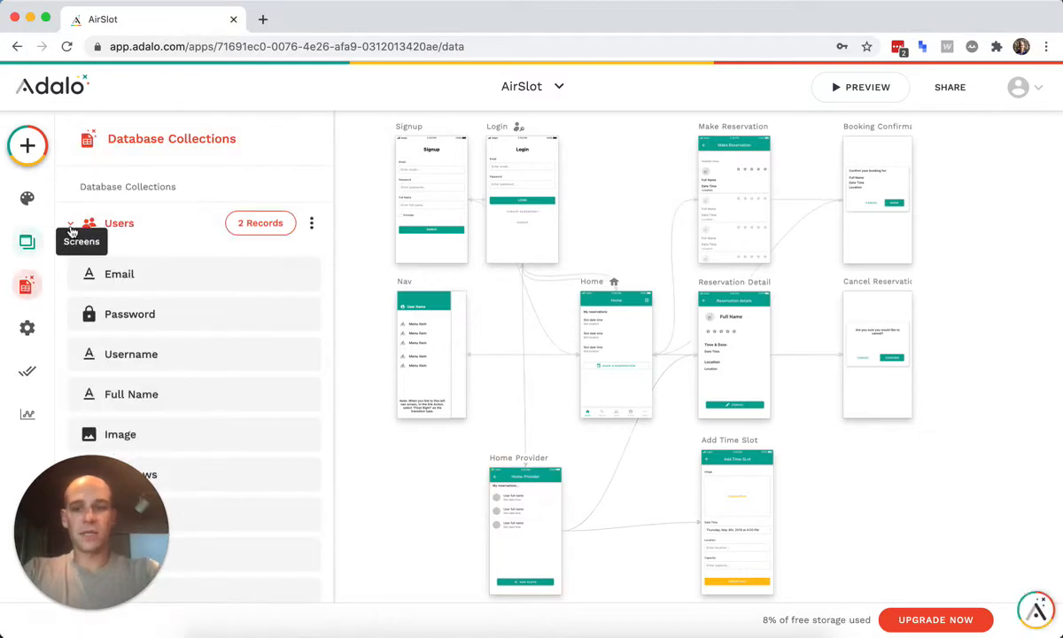
# Collapse the Users collection in the Database panel so Slots can be shown.
pyautogui.click(71, 223)
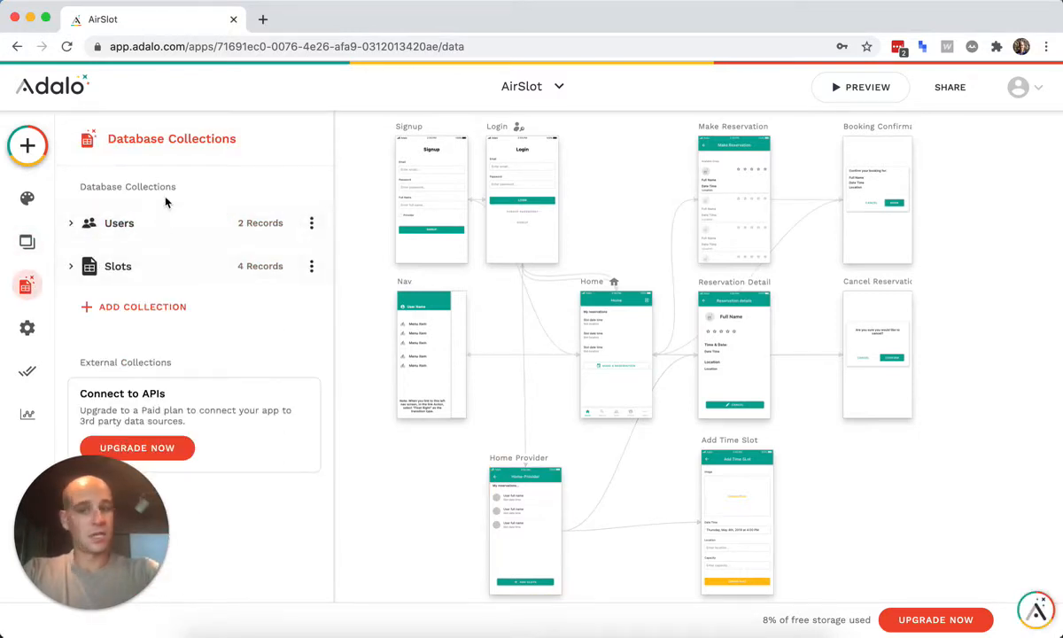
pyautogui.moveTo(151, 266)
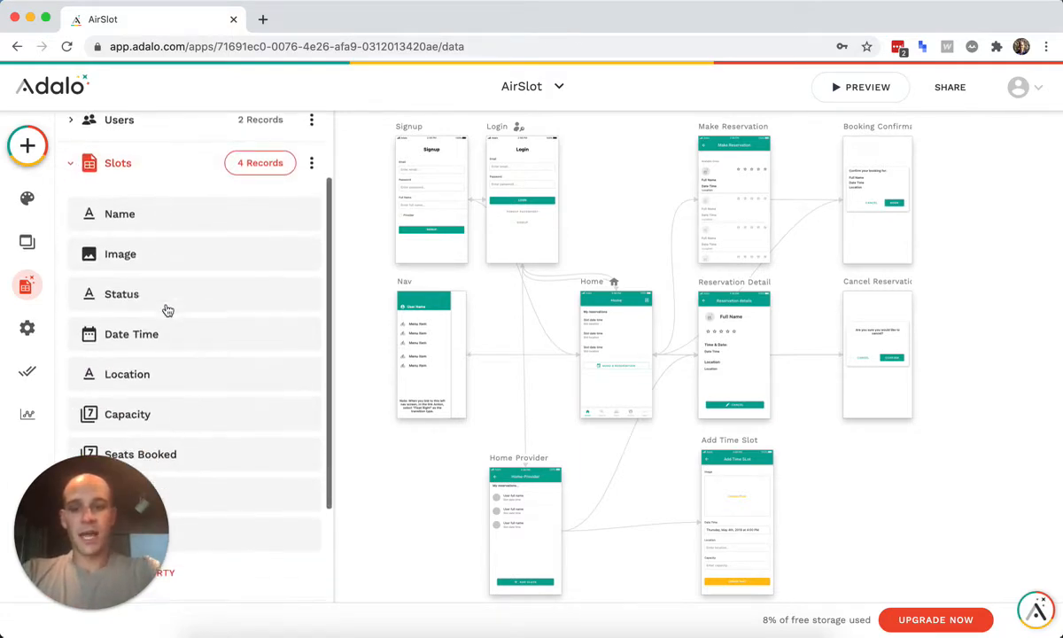
pyautogui.scroll(-3)
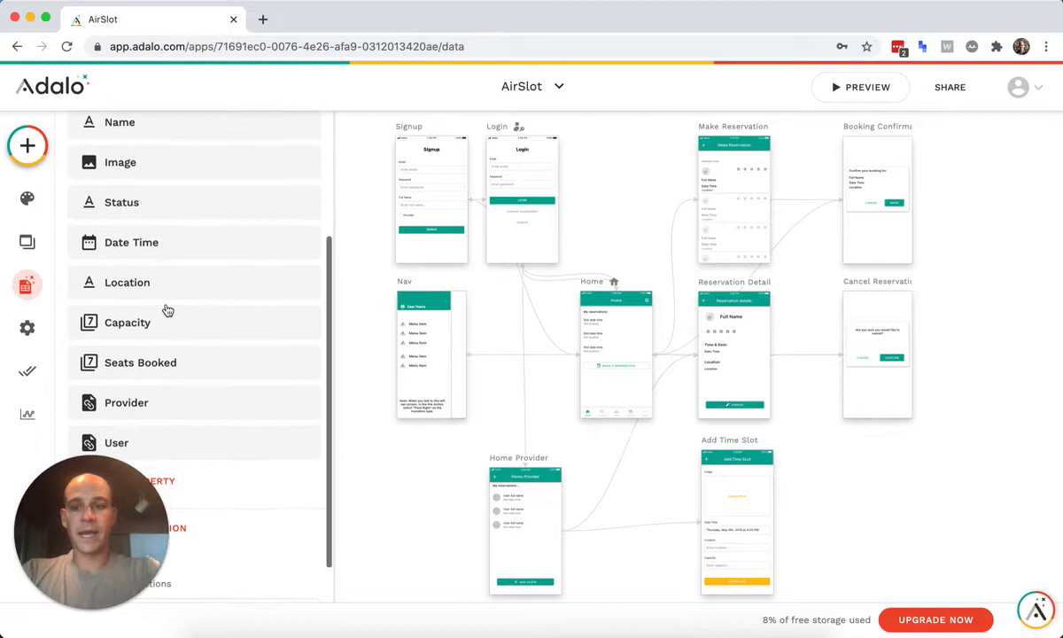
pyautogui.scroll(3)
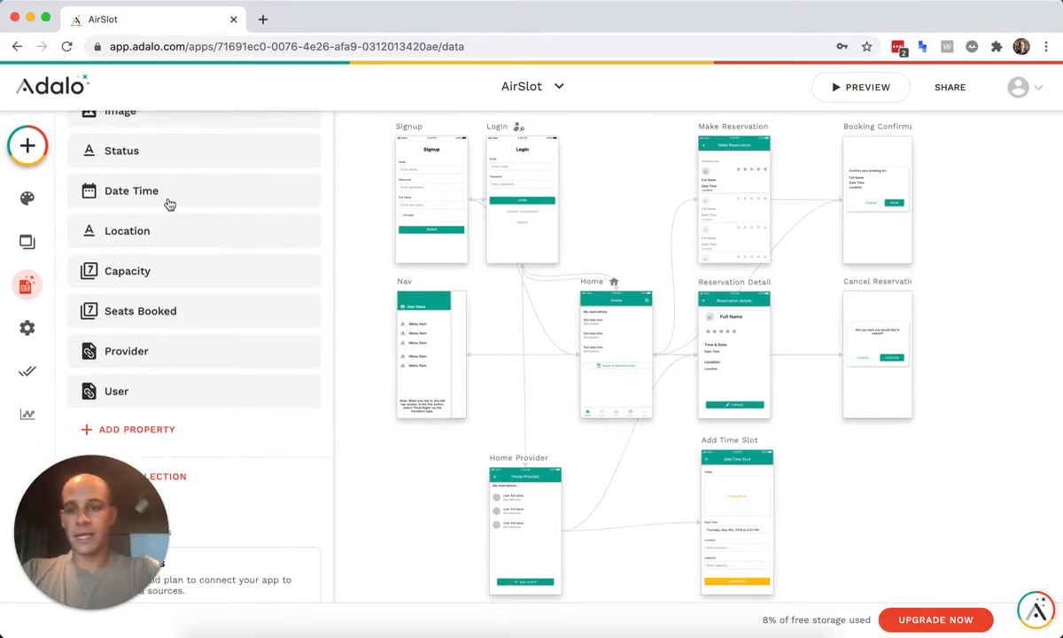
pyautogui.moveTo(156, 267)
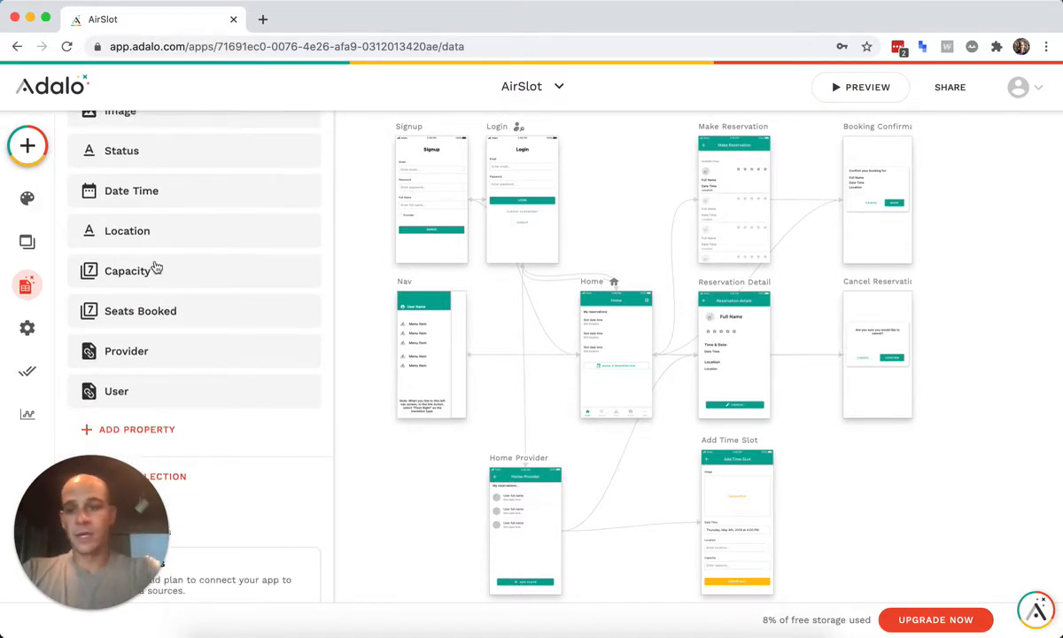
pyautogui.moveTo(158, 311)
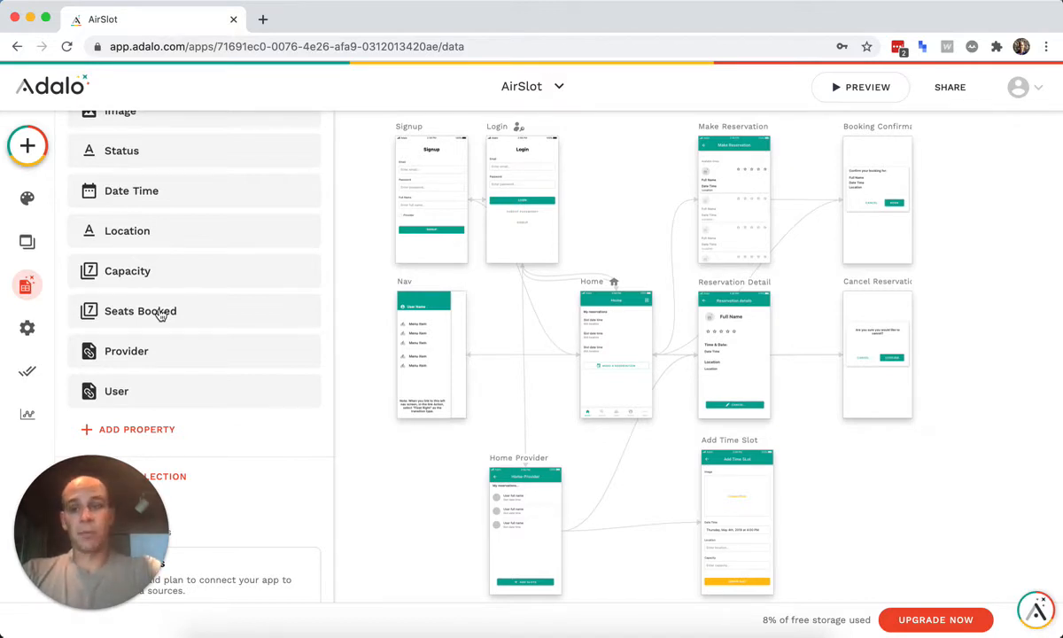
pyautogui.moveTo(154, 271)
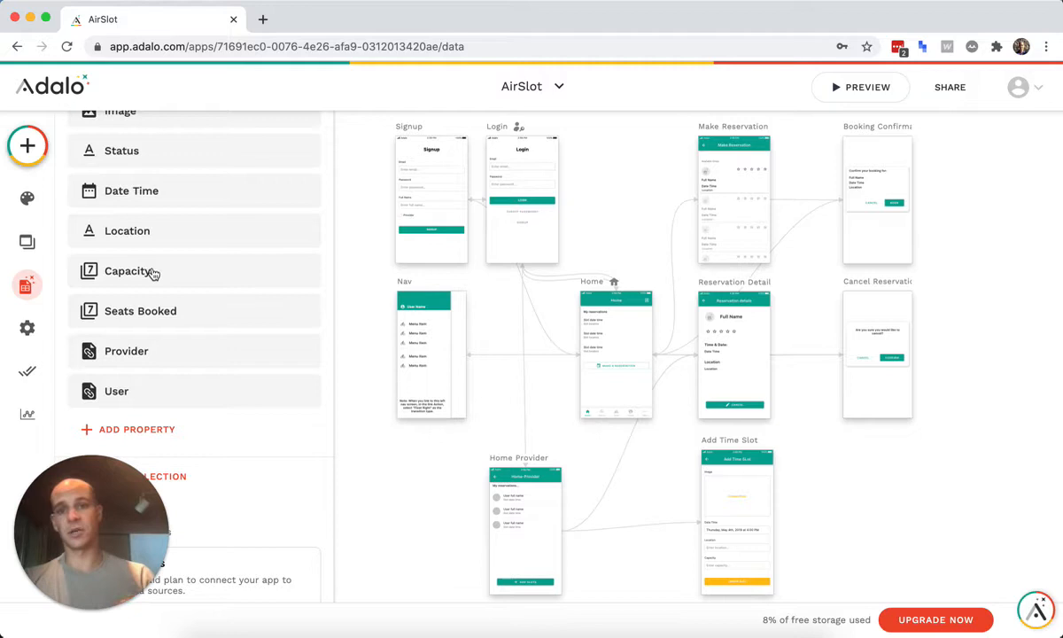
pyautogui.moveTo(151, 339)
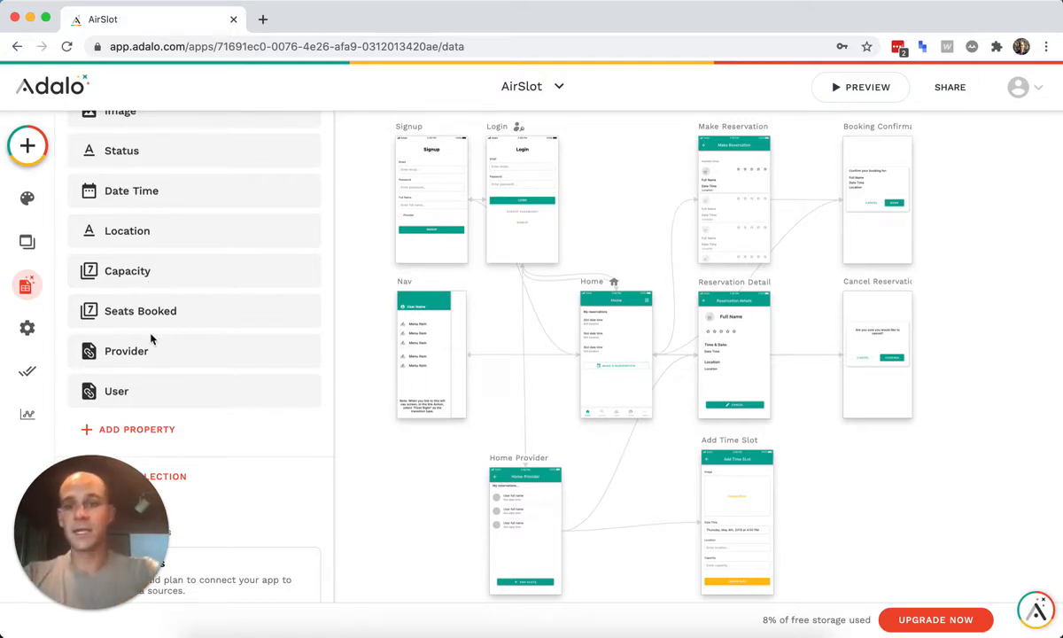
pyautogui.moveTo(152, 363)
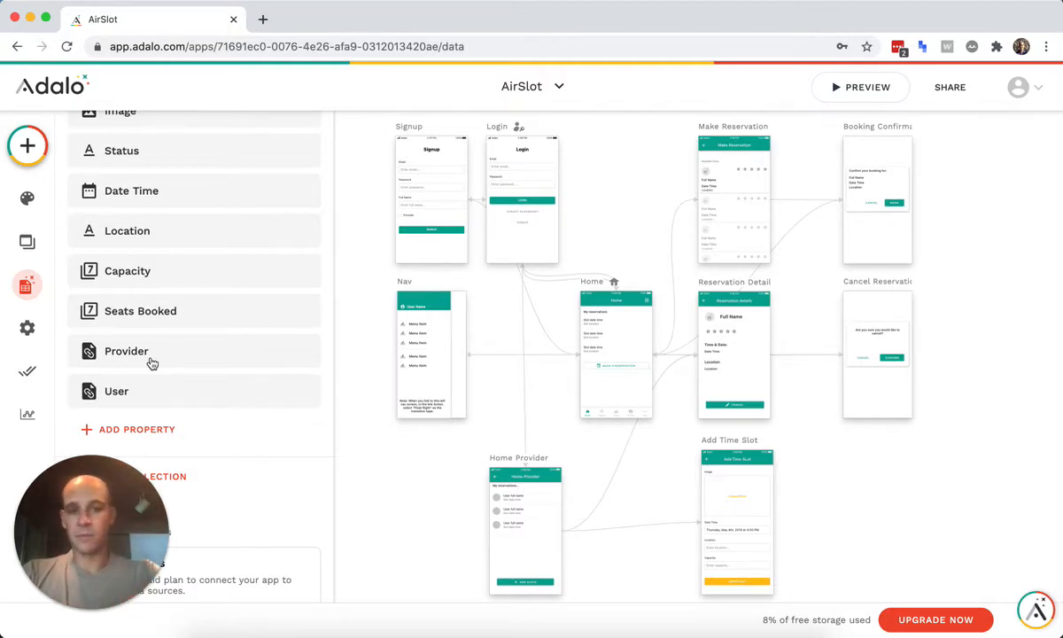
pyautogui.moveTo(139, 393)
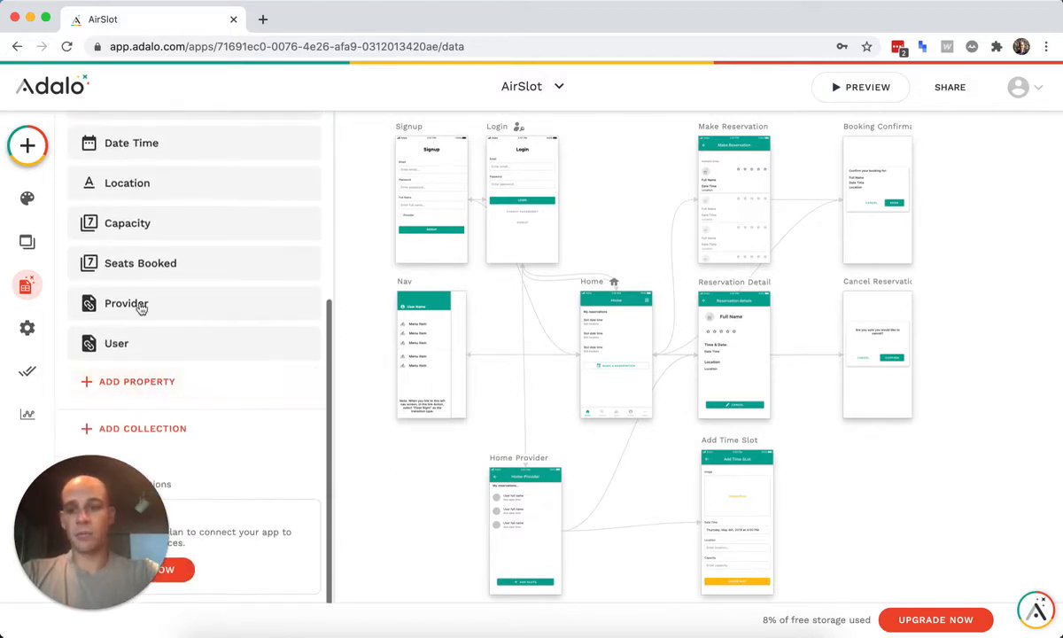
pyautogui.moveTo(137, 317)
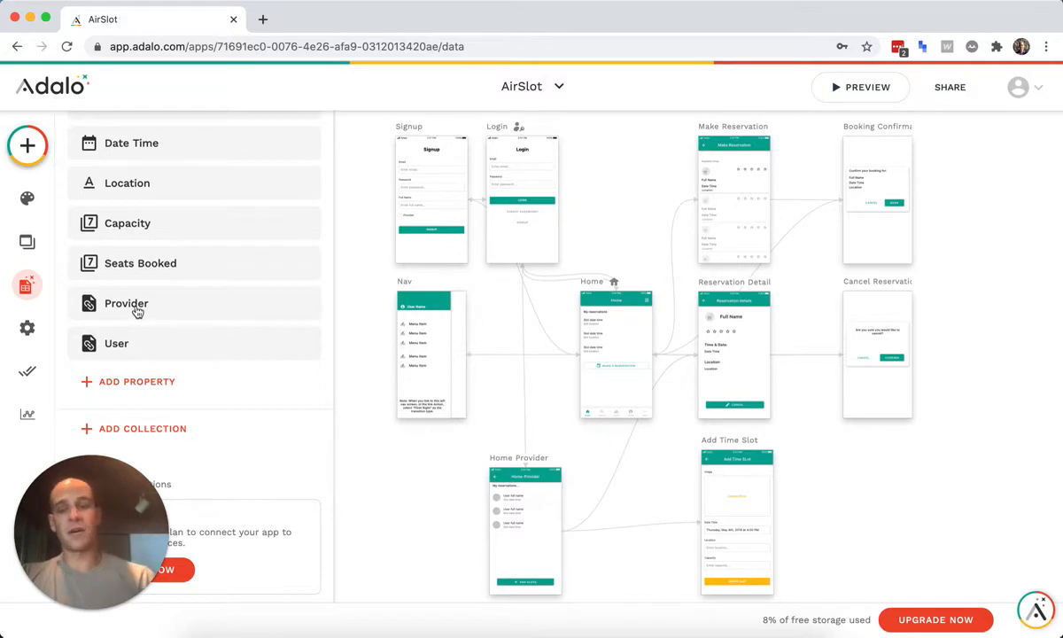
pyautogui.moveTo(146, 256)
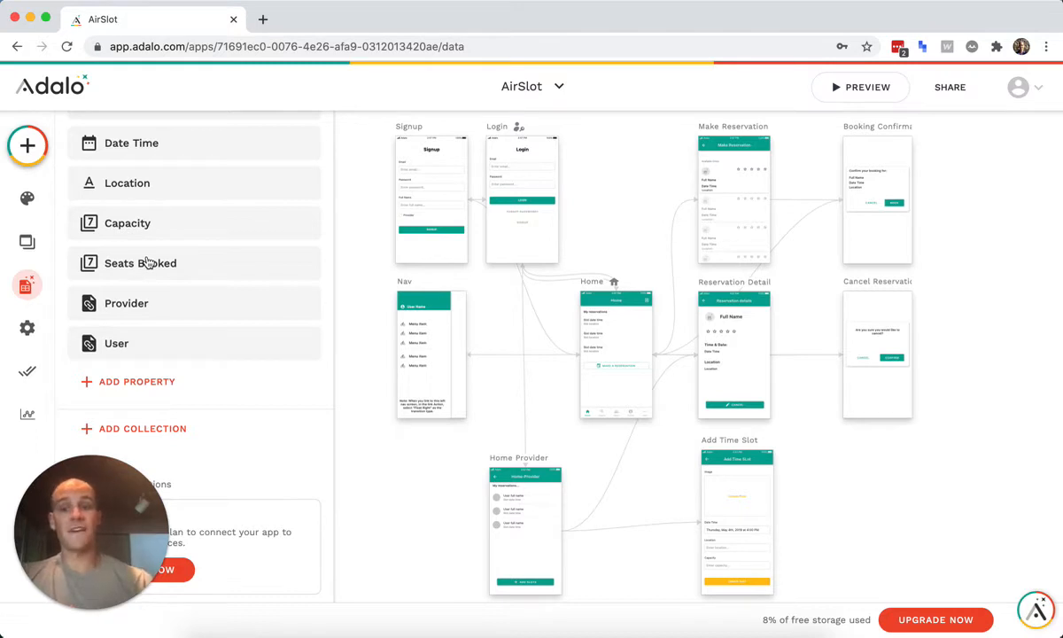
pyautogui.moveTo(136, 380)
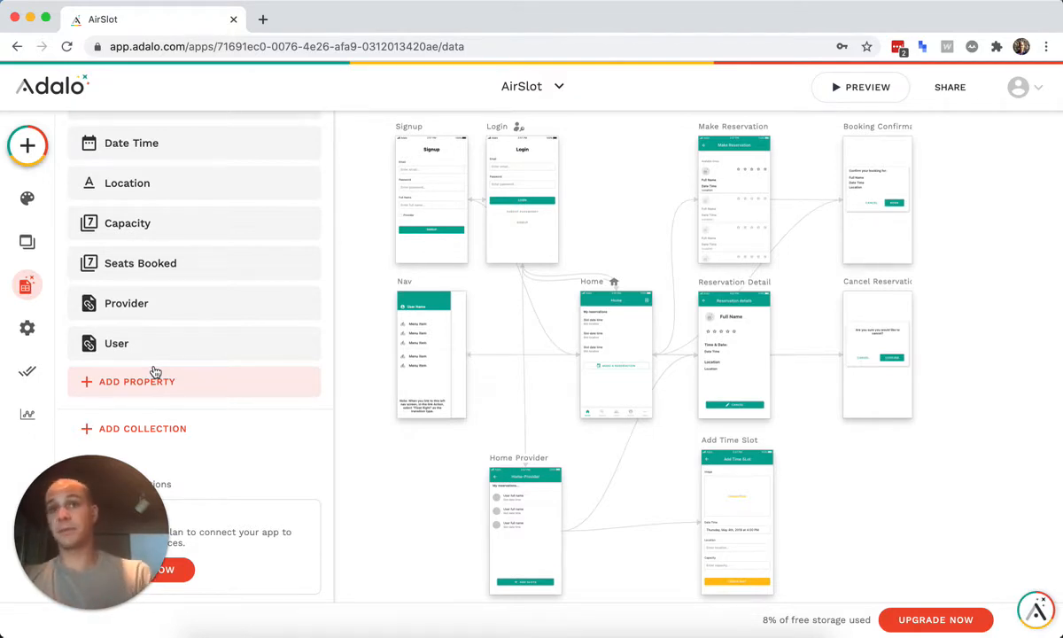
pyautogui.scroll(3)
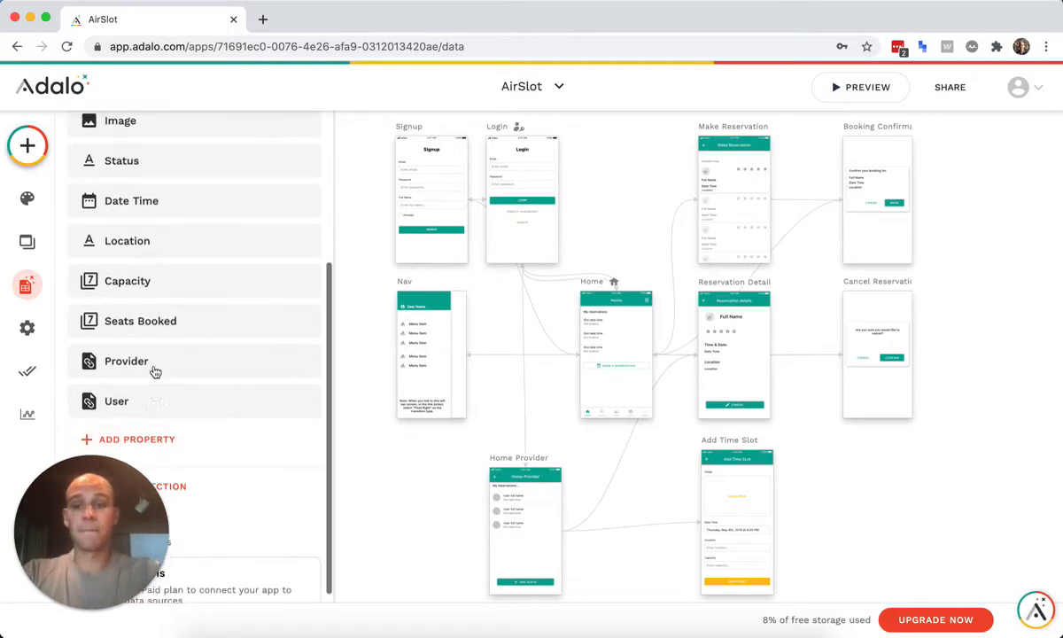
pyautogui.scroll(3)
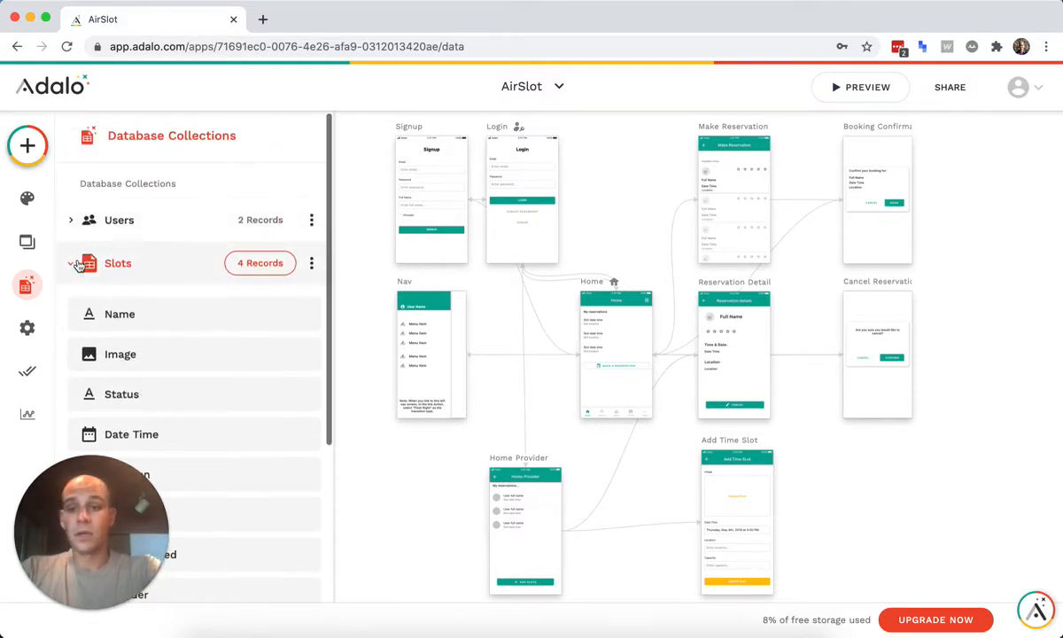
# Collapse Slots, then preview logout and Signup, toggling Provider on and off before closing.
pyautogui.click(859, 87)
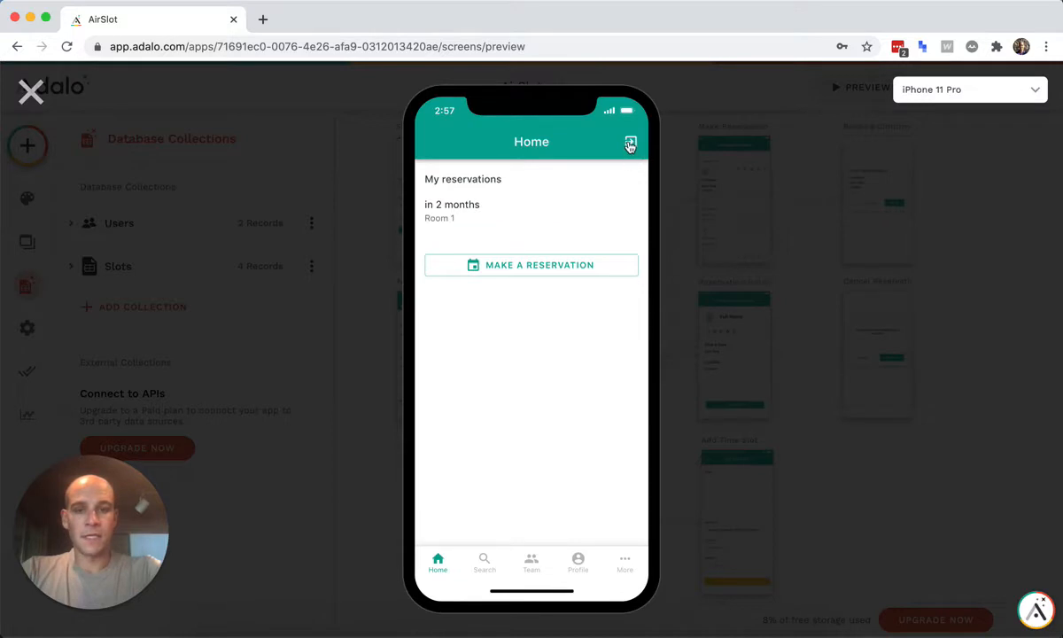
pyautogui.click(630, 143)
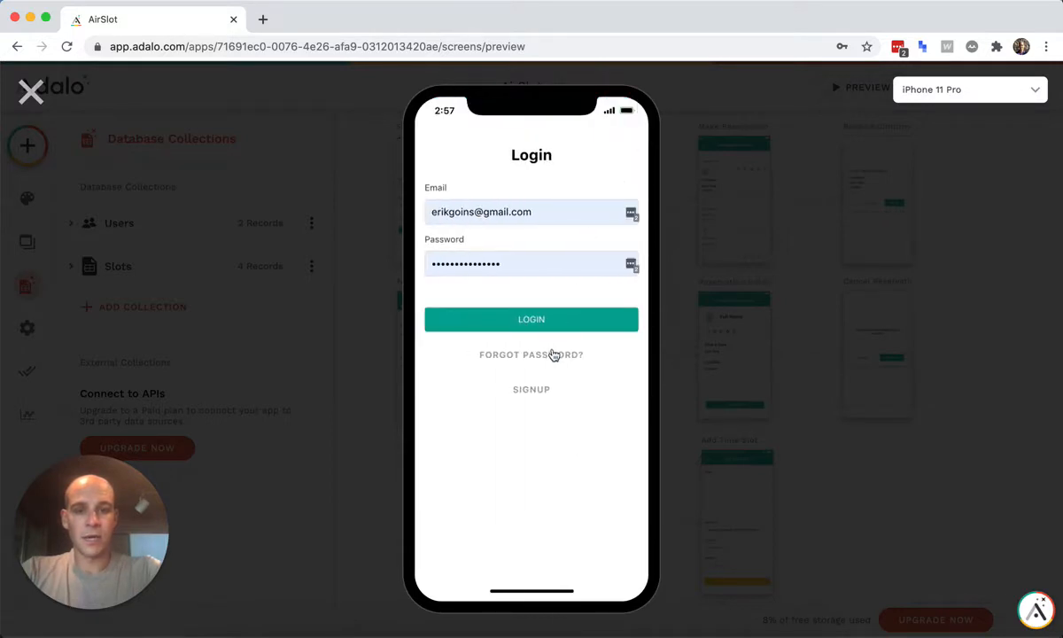
pyautogui.click(531, 389)
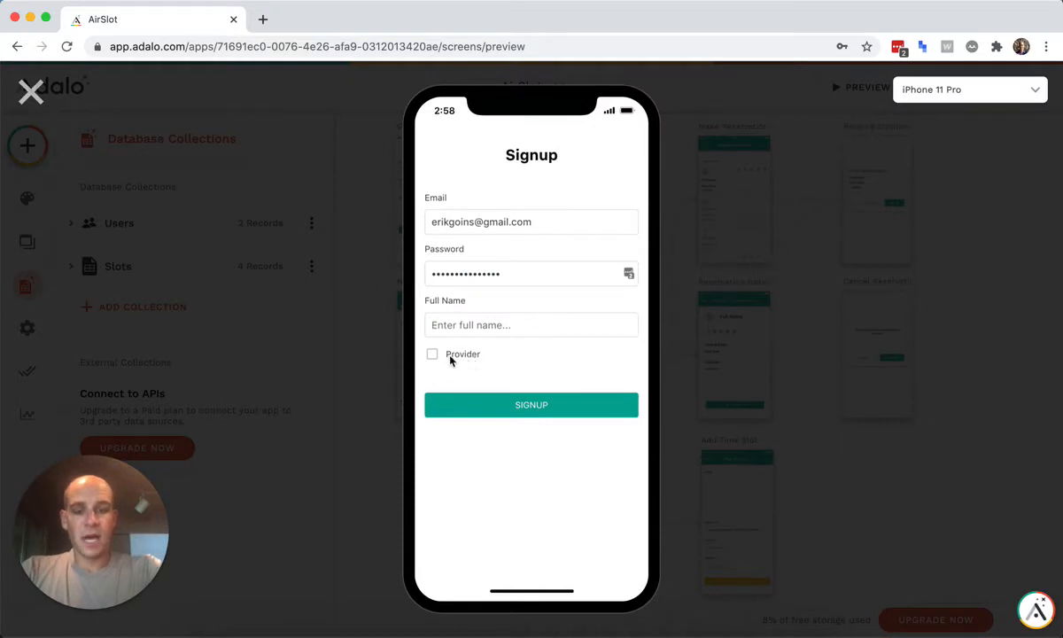
pyautogui.click(432, 353)
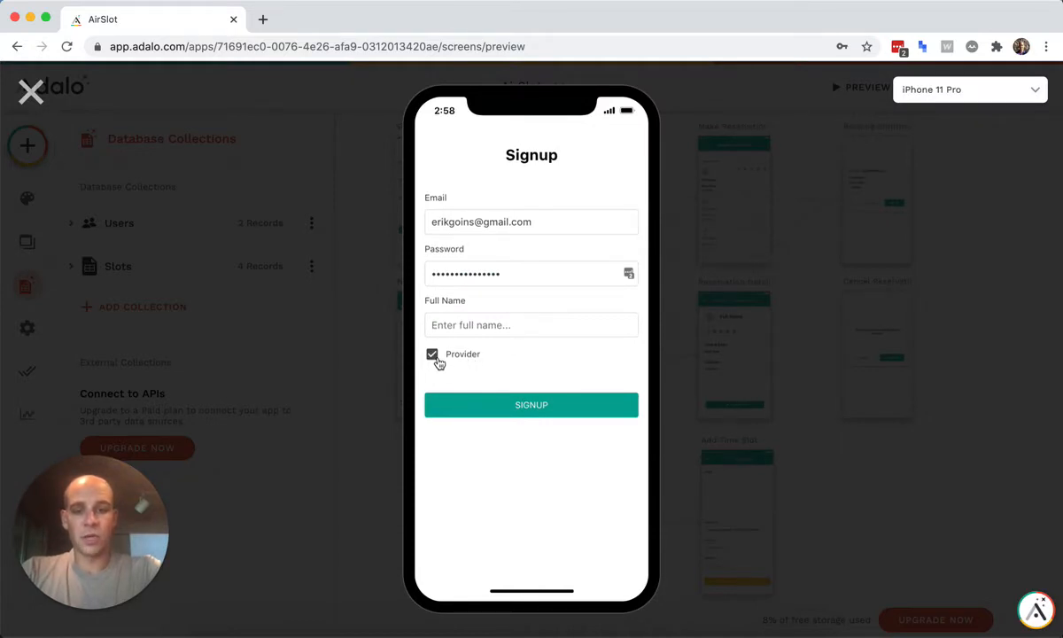
pyautogui.click(432, 353)
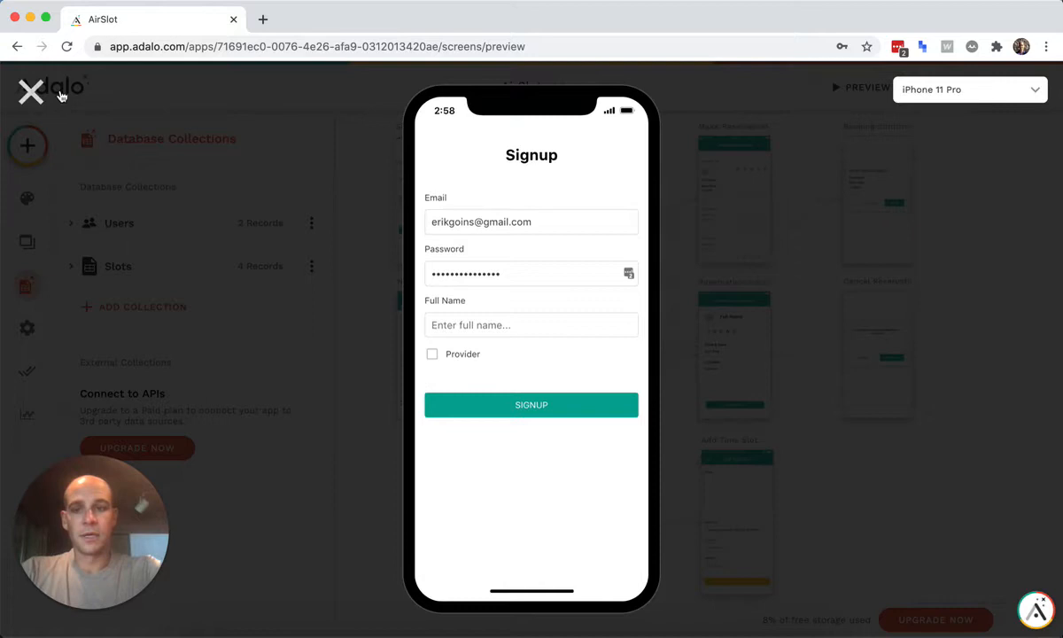
pyautogui.click(30, 91)
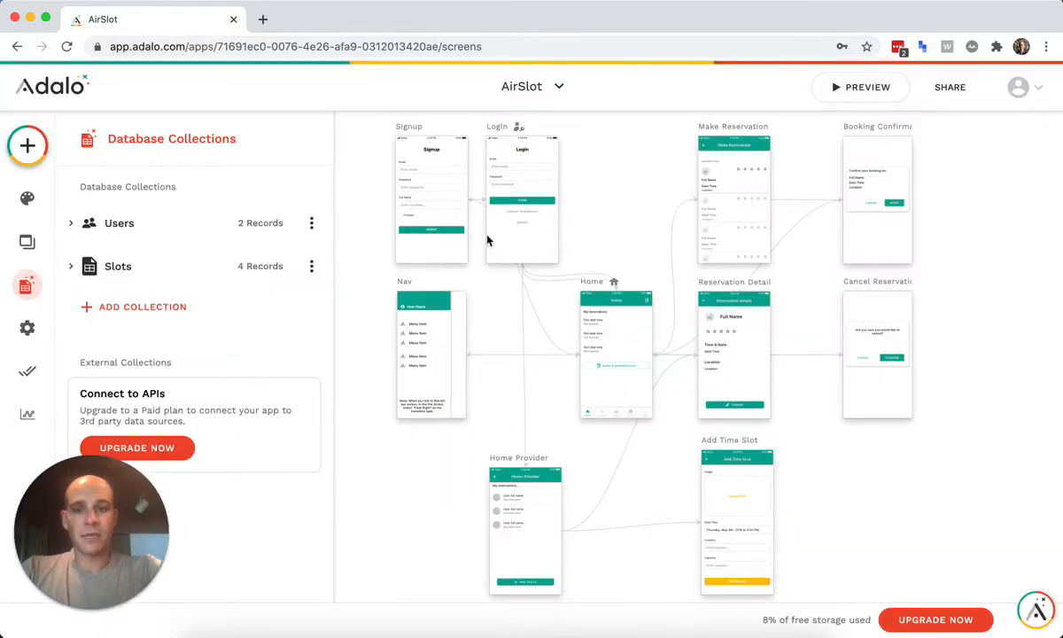
pyautogui.click(431, 354)
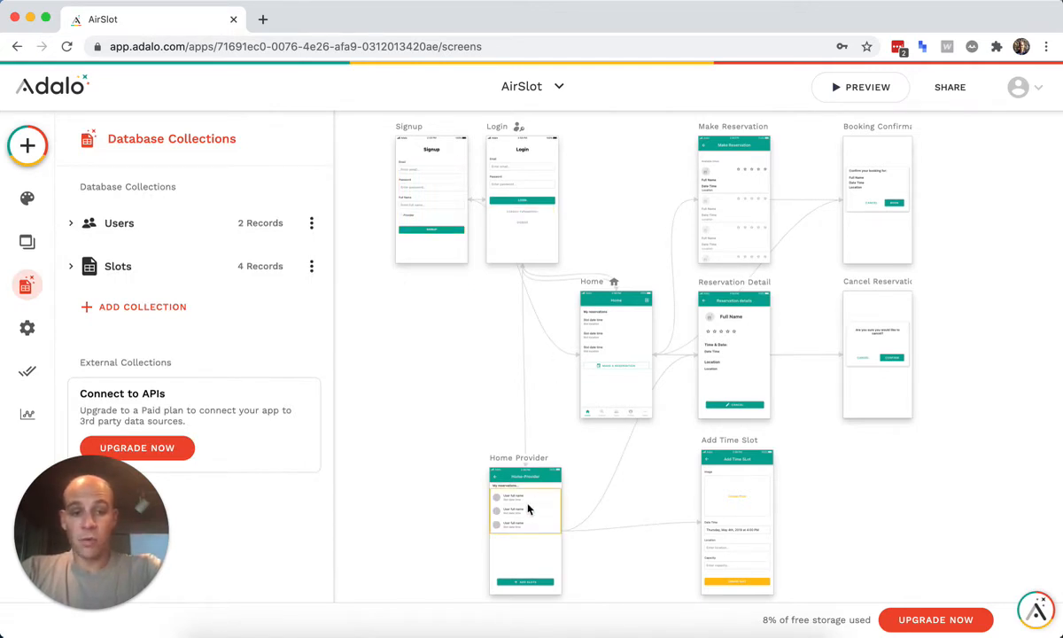
pyautogui.moveTo(547, 515)
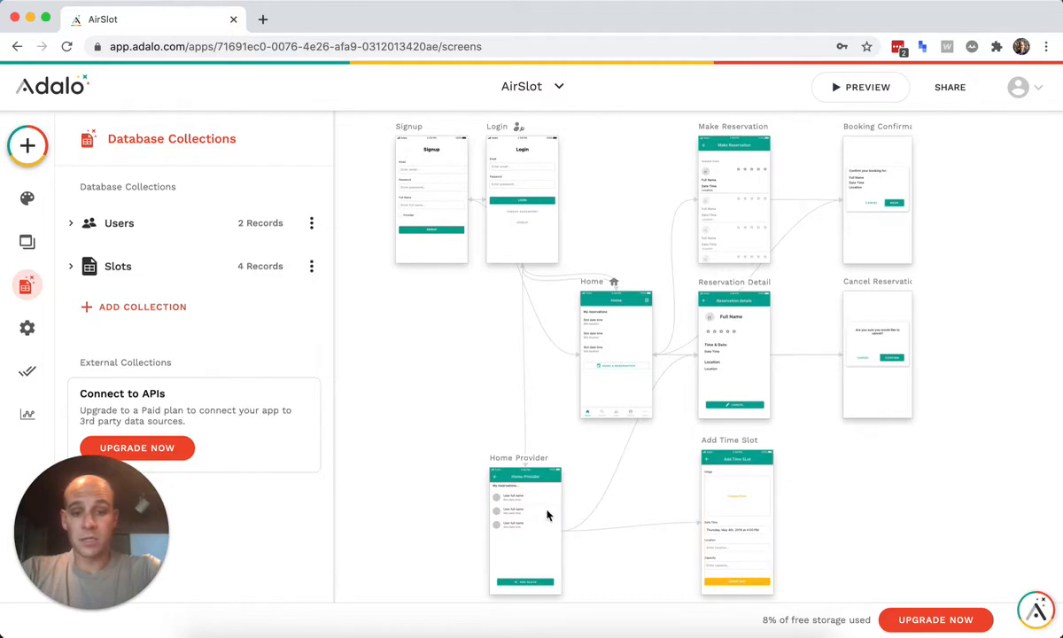
pyautogui.moveTo(620, 515)
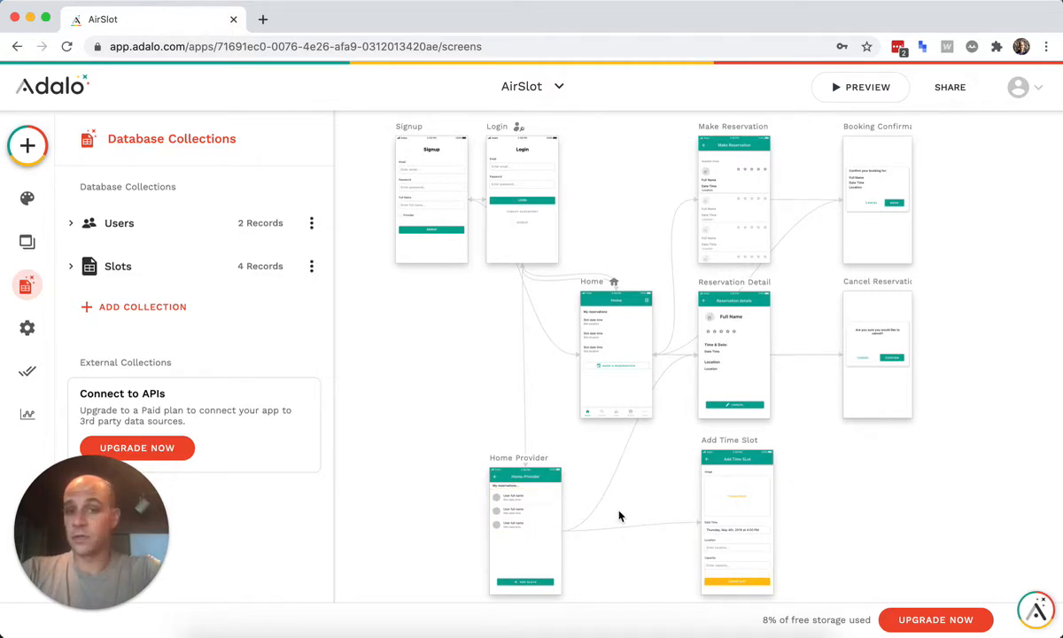
pyautogui.moveTo(658, 394)
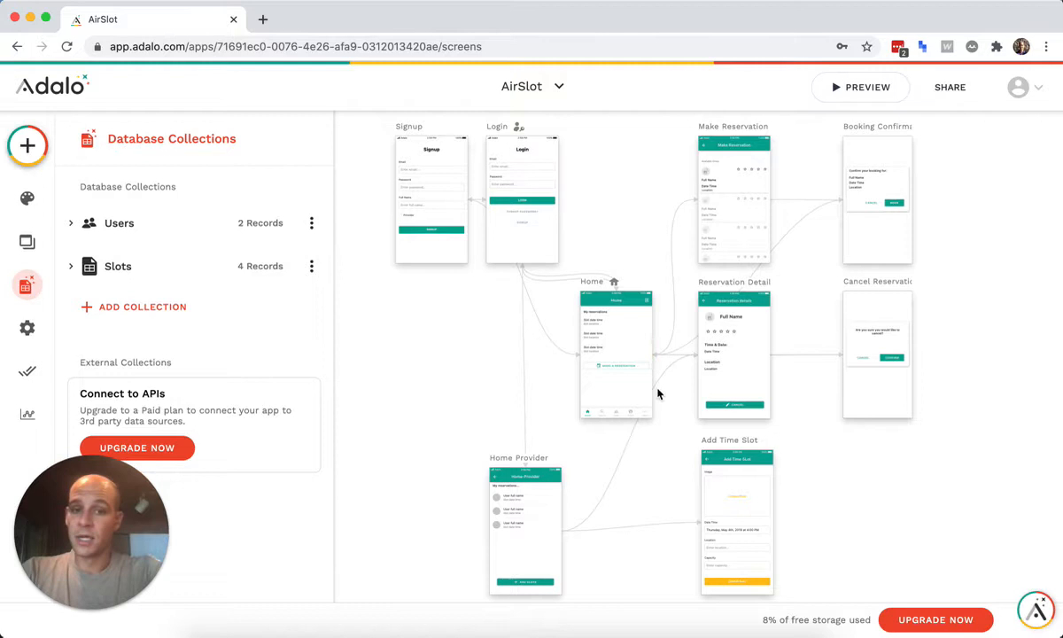
pyautogui.moveTo(705, 354)
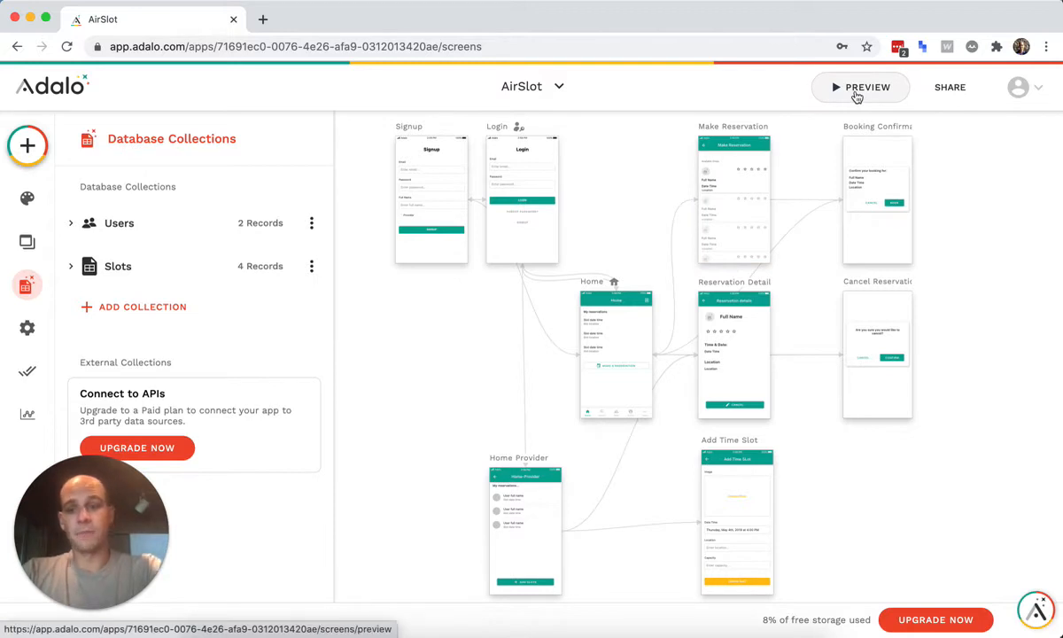
pyautogui.click(867, 86)
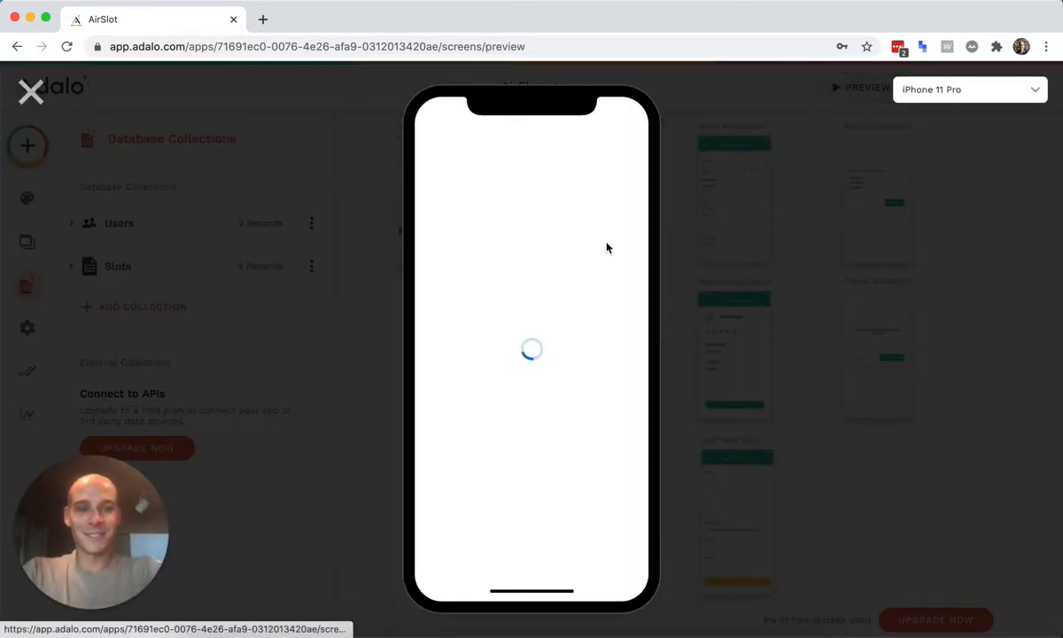
pyautogui.click(531, 211)
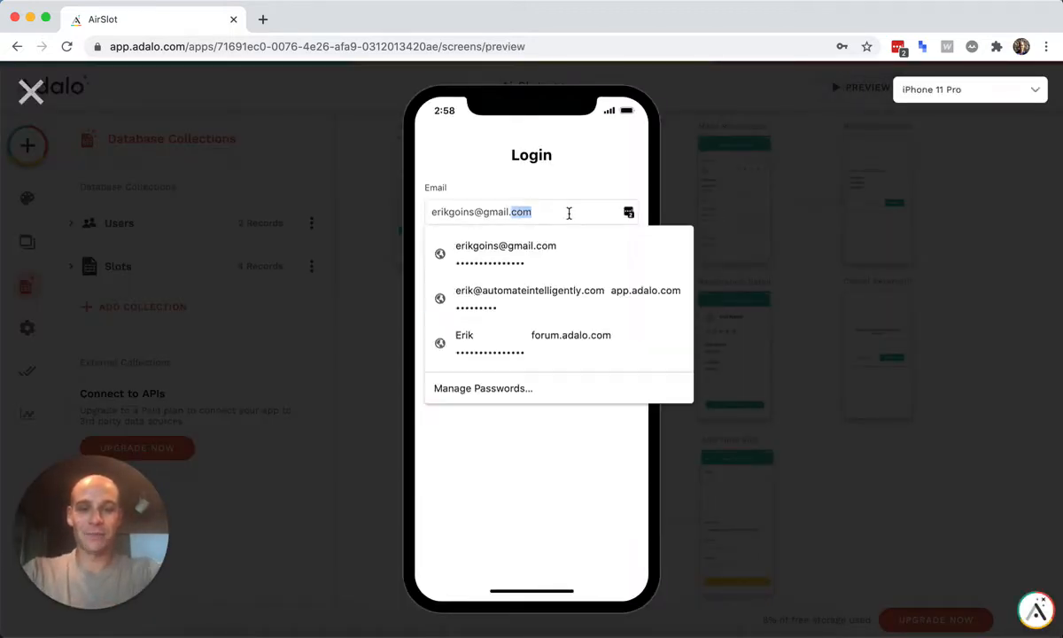
pyautogui.write('ts')
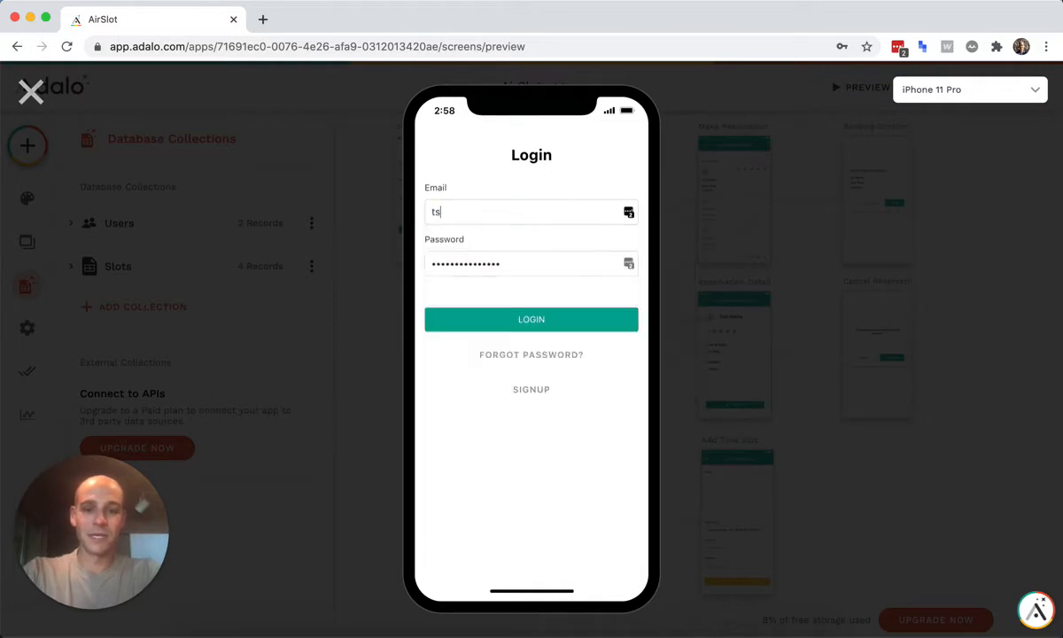
pyautogui.write('est1@')
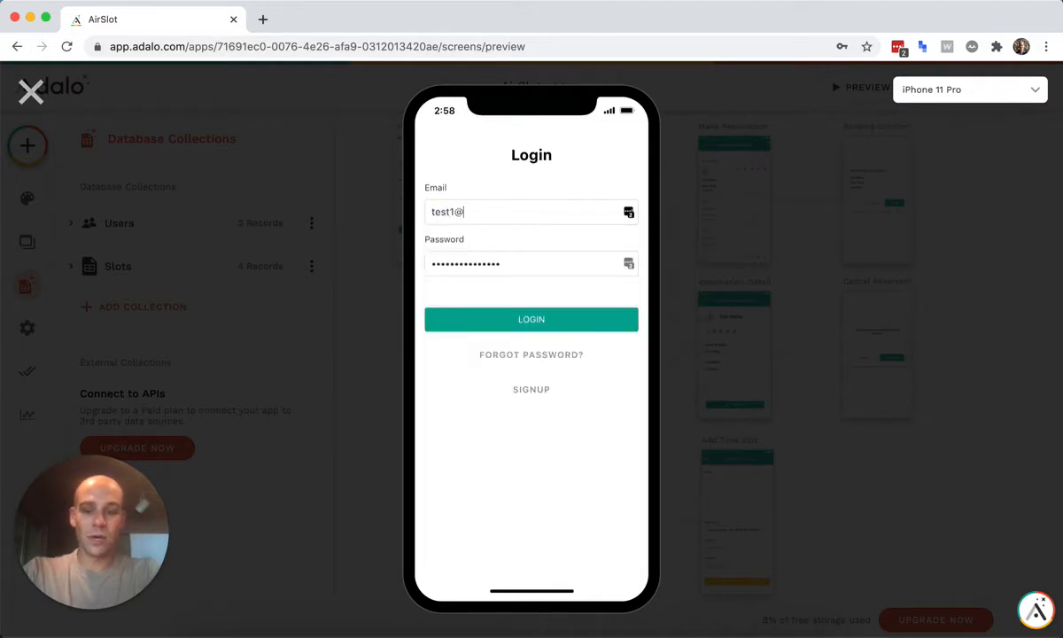
pyautogui.write('email')
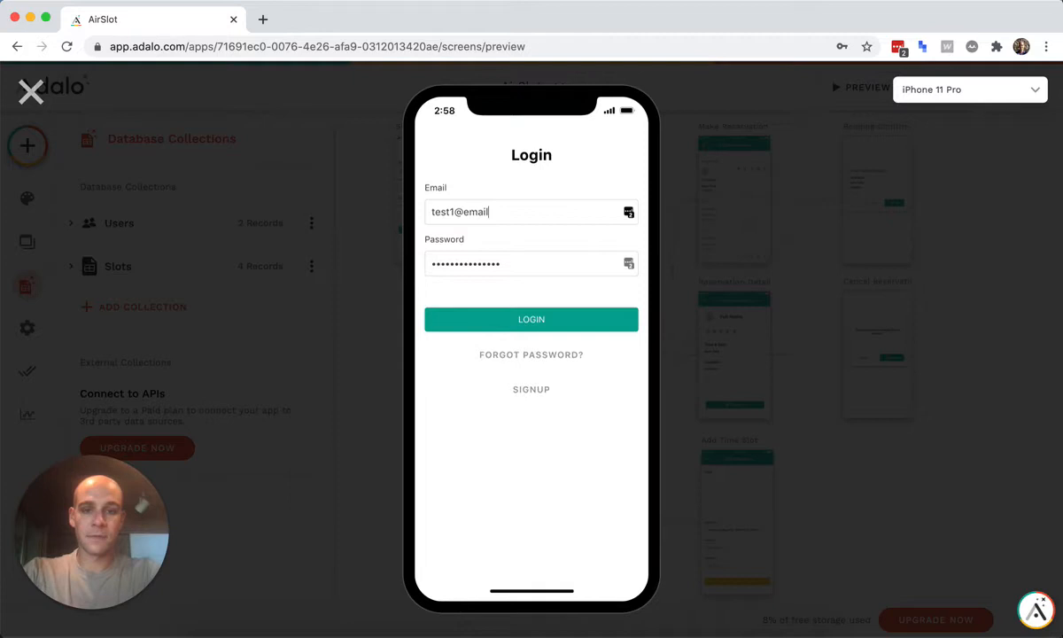
pyautogui.write('.com')
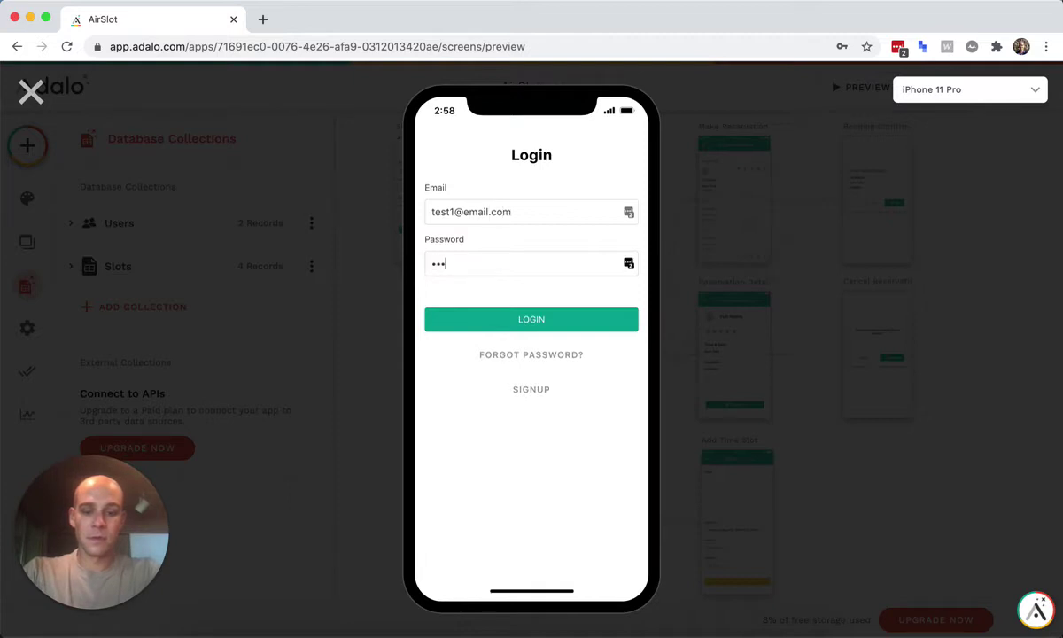
pyautogui.click(530, 319)
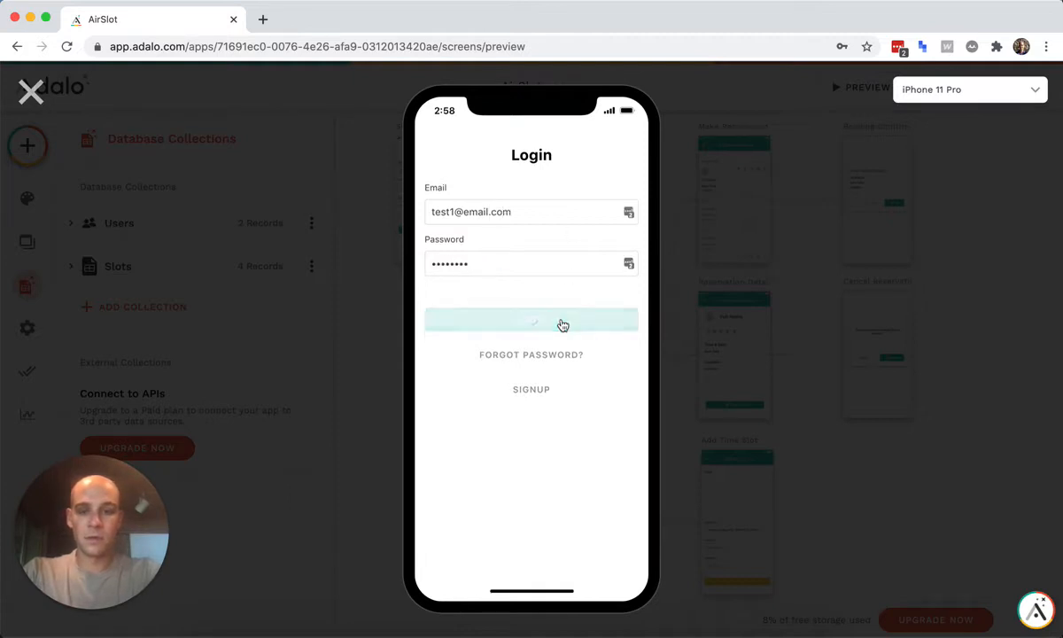
pyautogui.click(530, 320)
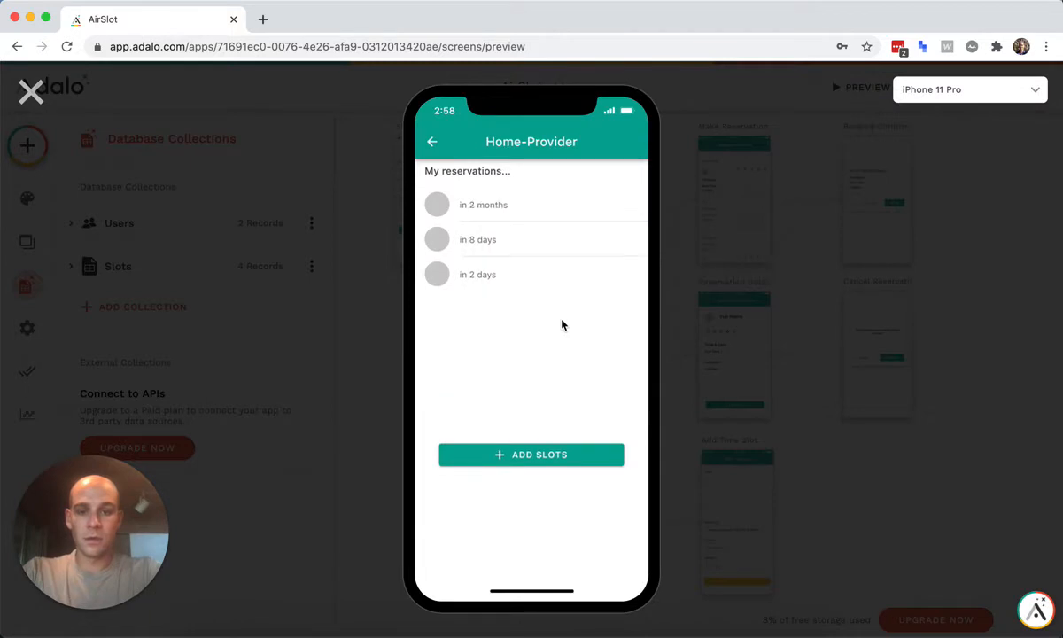
pyautogui.moveTo(529, 152)
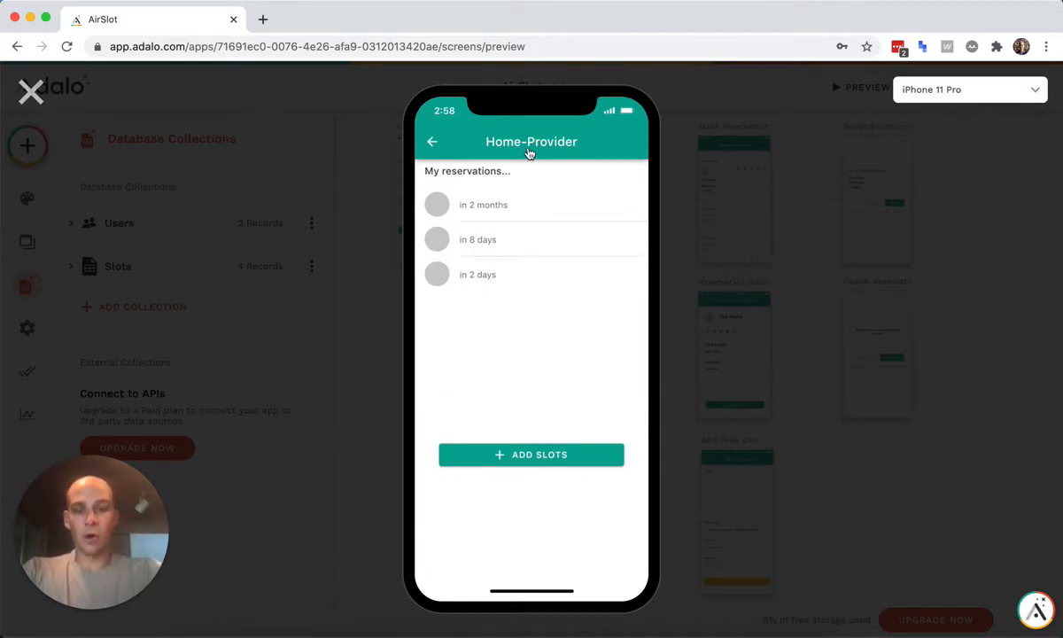
pyautogui.moveTo(506, 215)
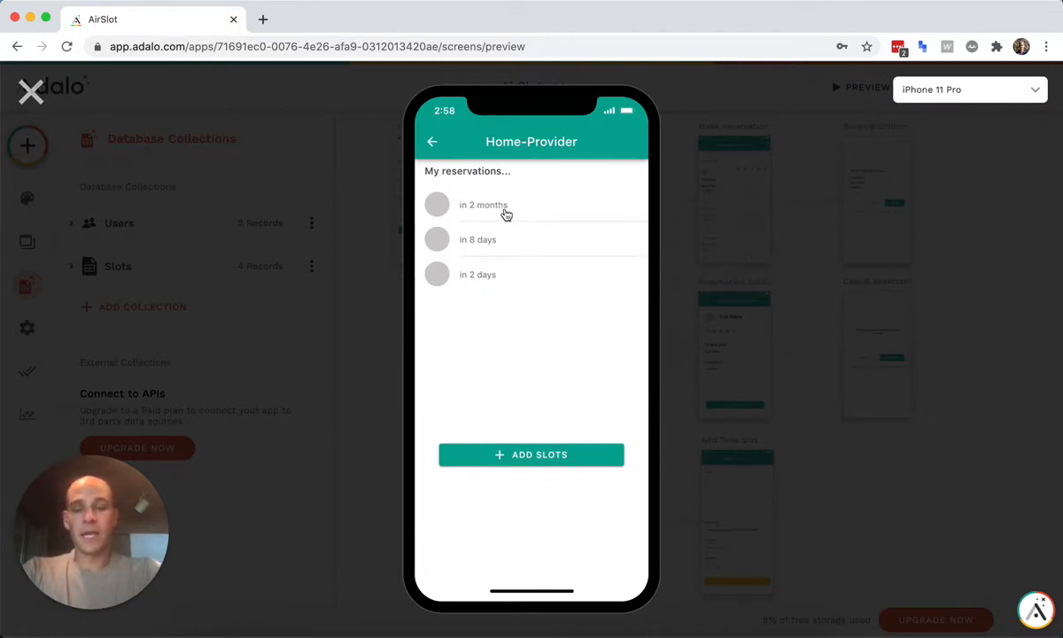
pyautogui.moveTo(507, 229)
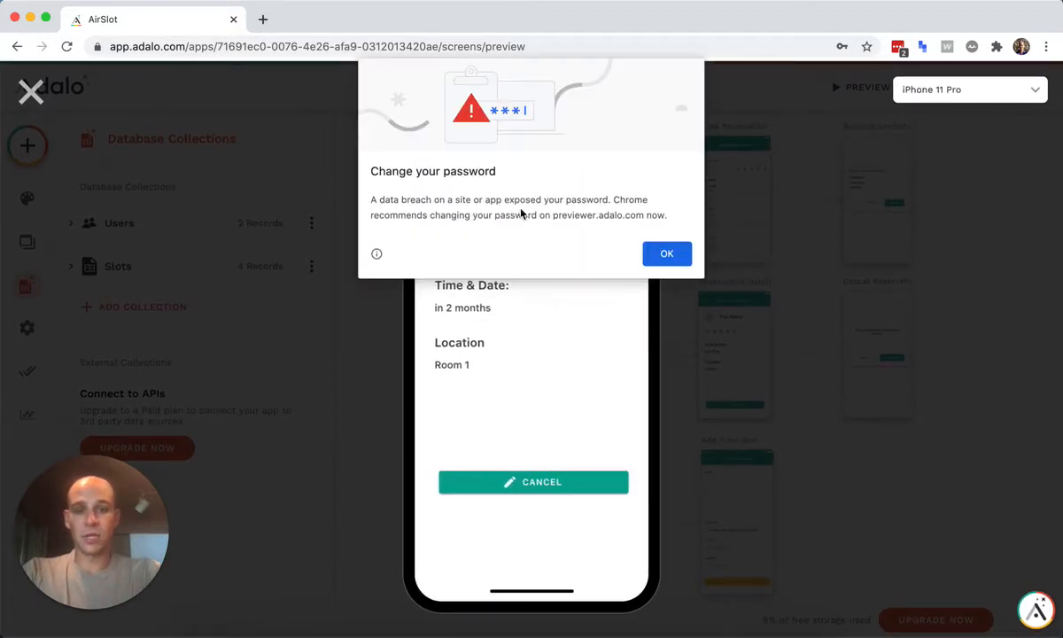
pyautogui.click(666, 253)
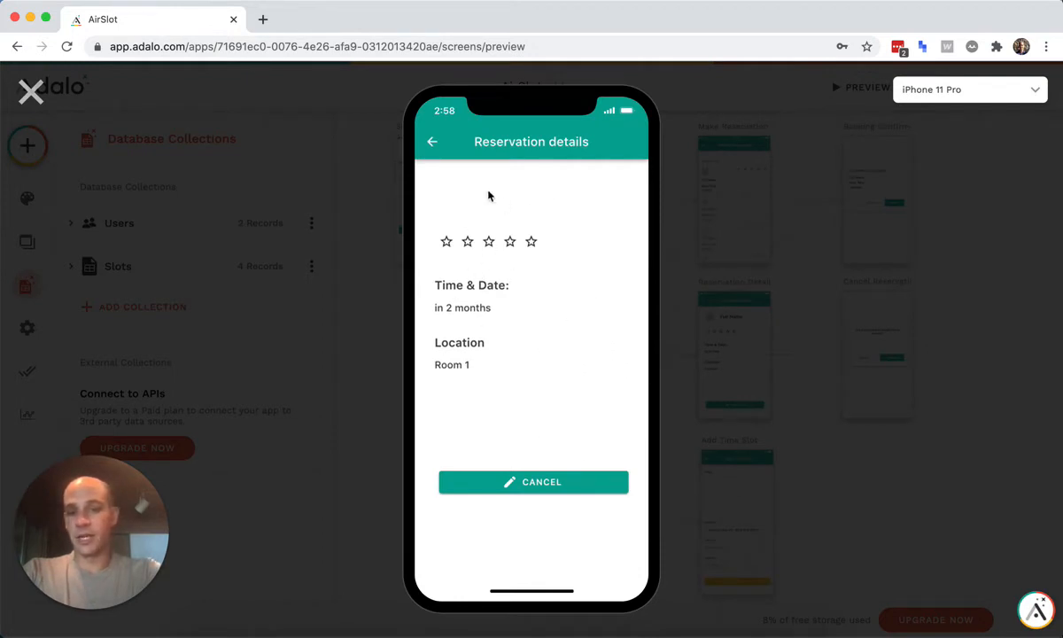
pyautogui.moveTo(447, 193)
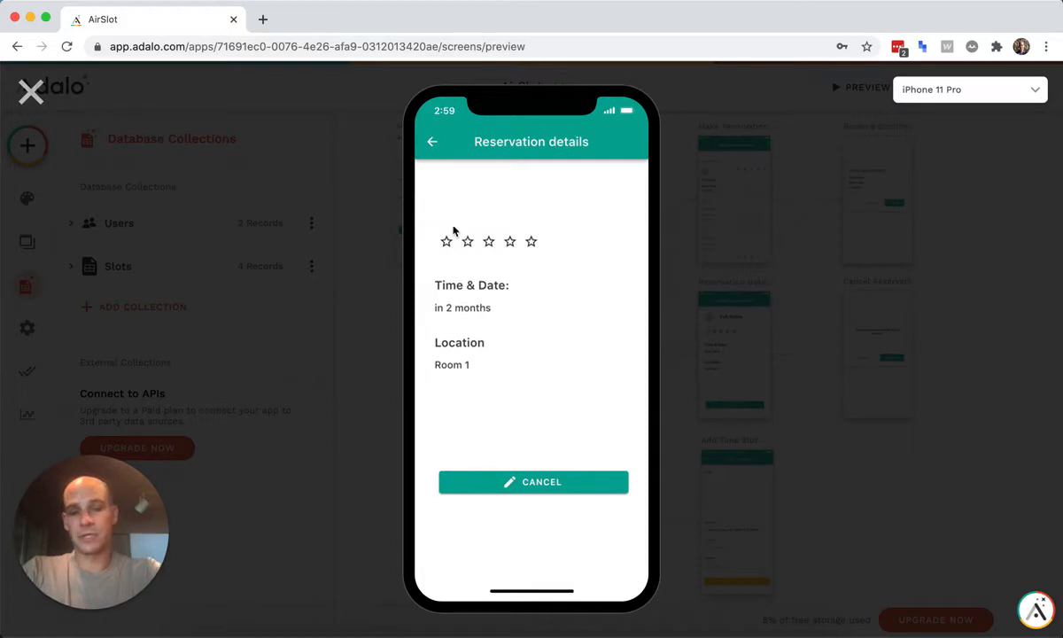
pyautogui.moveTo(453, 267)
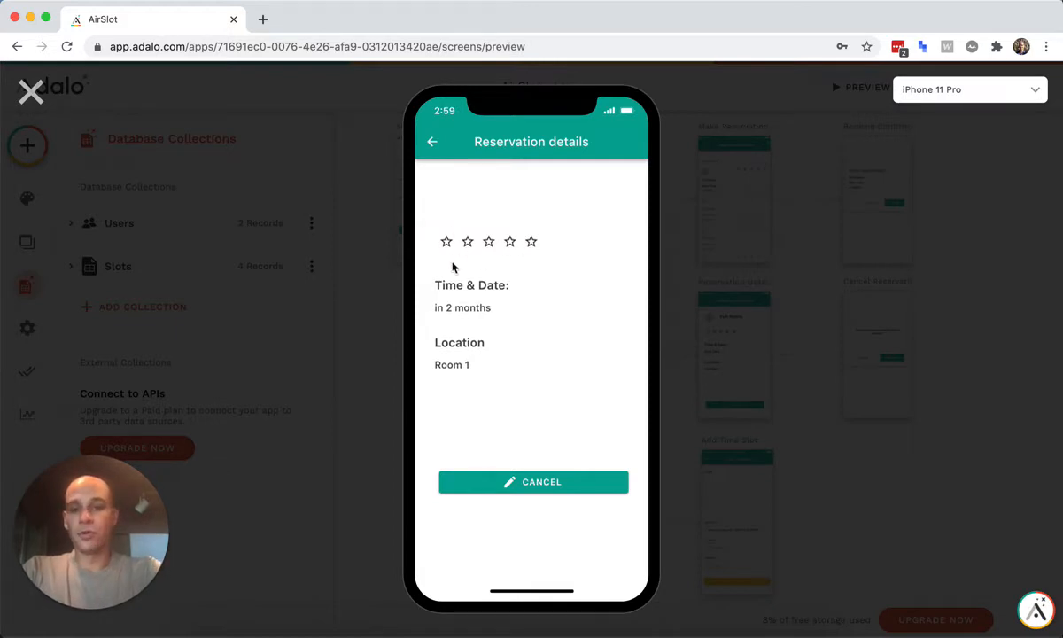
pyautogui.moveTo(518, 256)
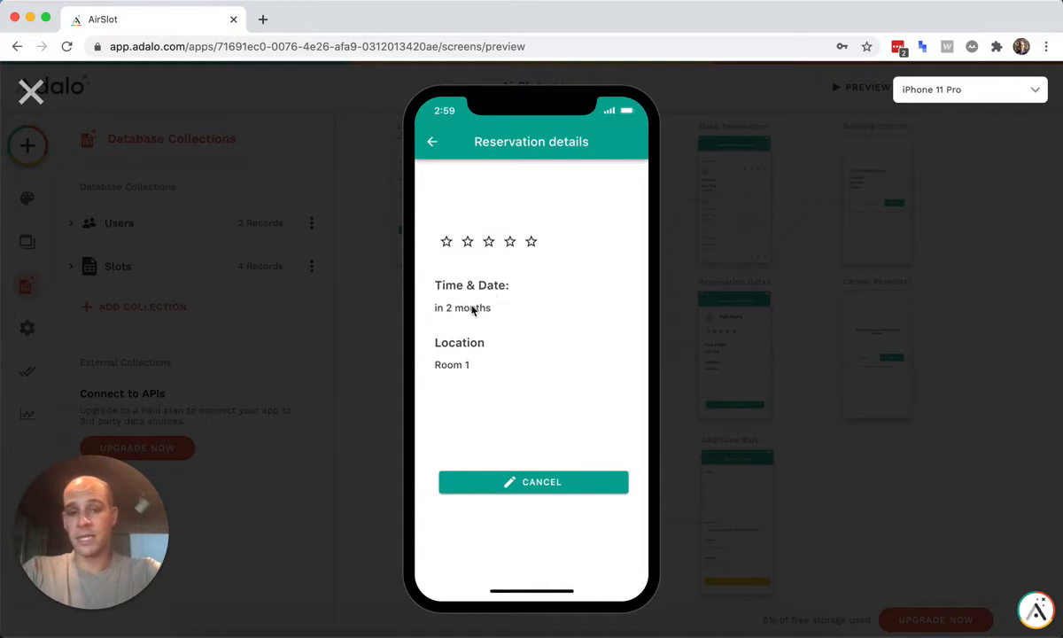
pyautogui.moveTo(461, 381)
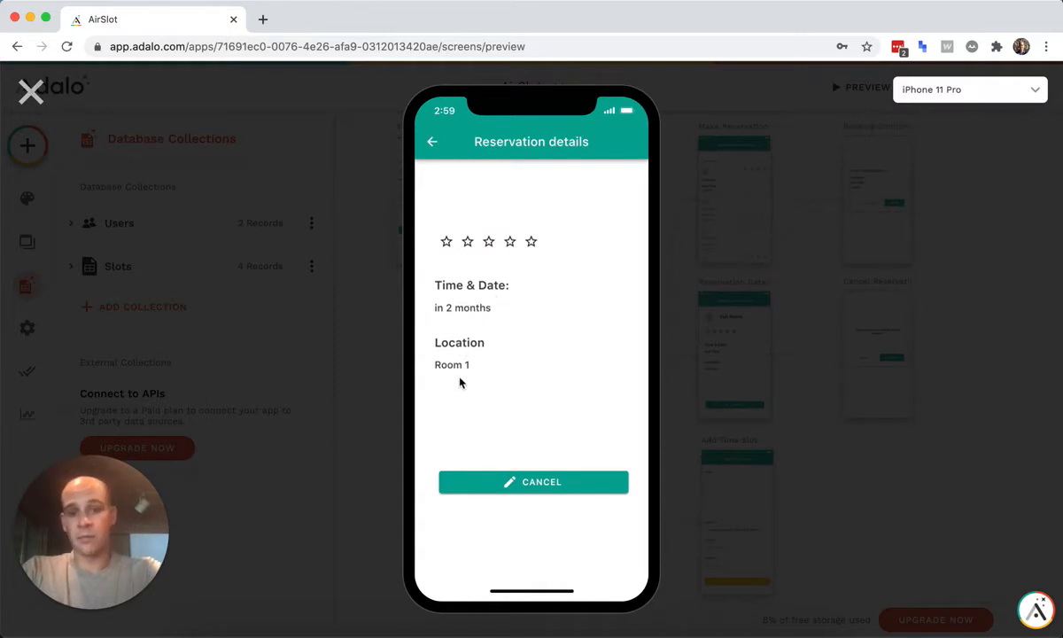
pyautogui.moveTo(446, 546)
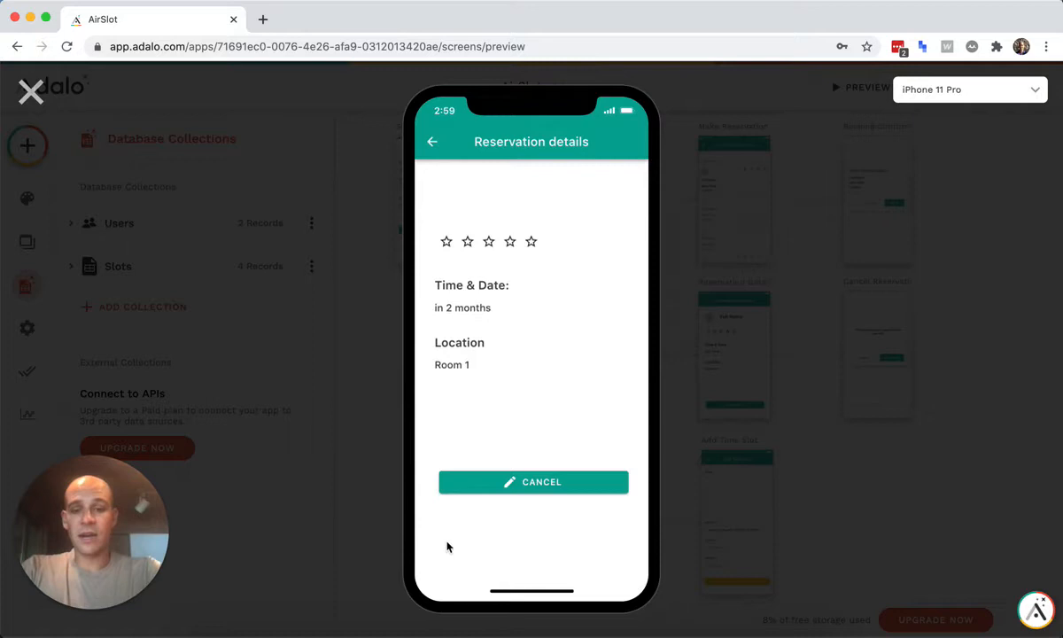
pyautogui.moveTo(502, 549)
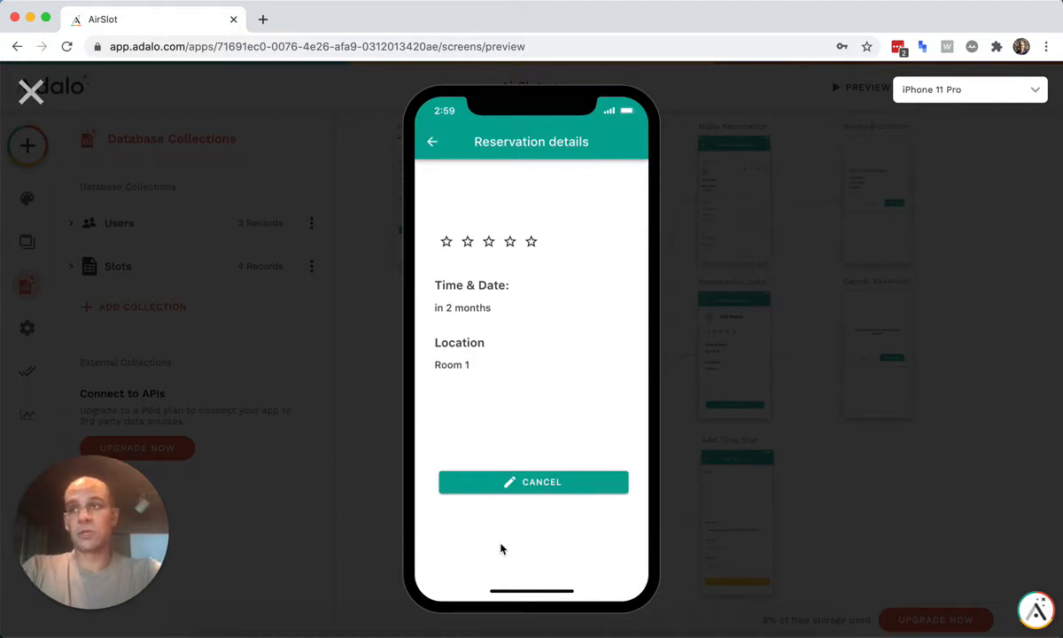
pyautogui.moveTo(552, 493)
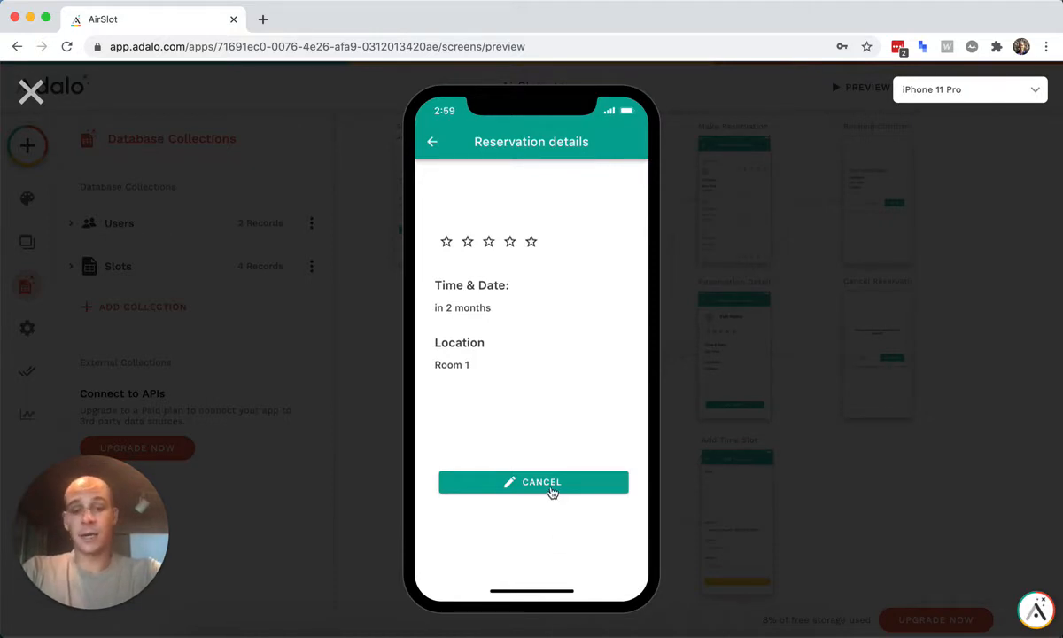
pyautogui.moveTo(478, 319)
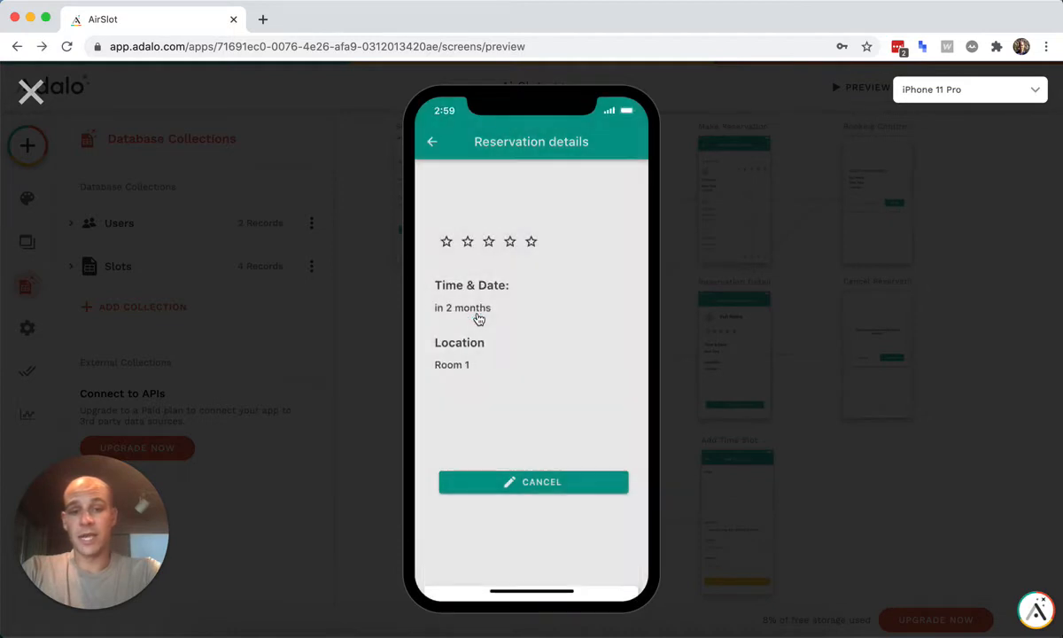
# Add a Sep 26, 2020 time slot located in Texas with capacity 1.
pyautogui.click(432, 141)
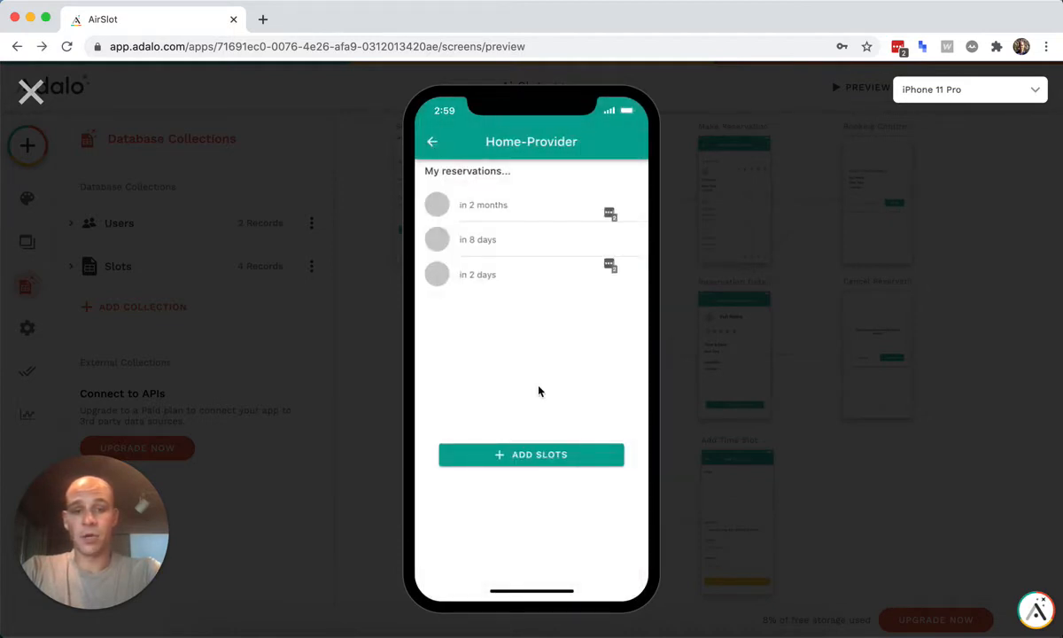
pyautogui.click(531, 453)
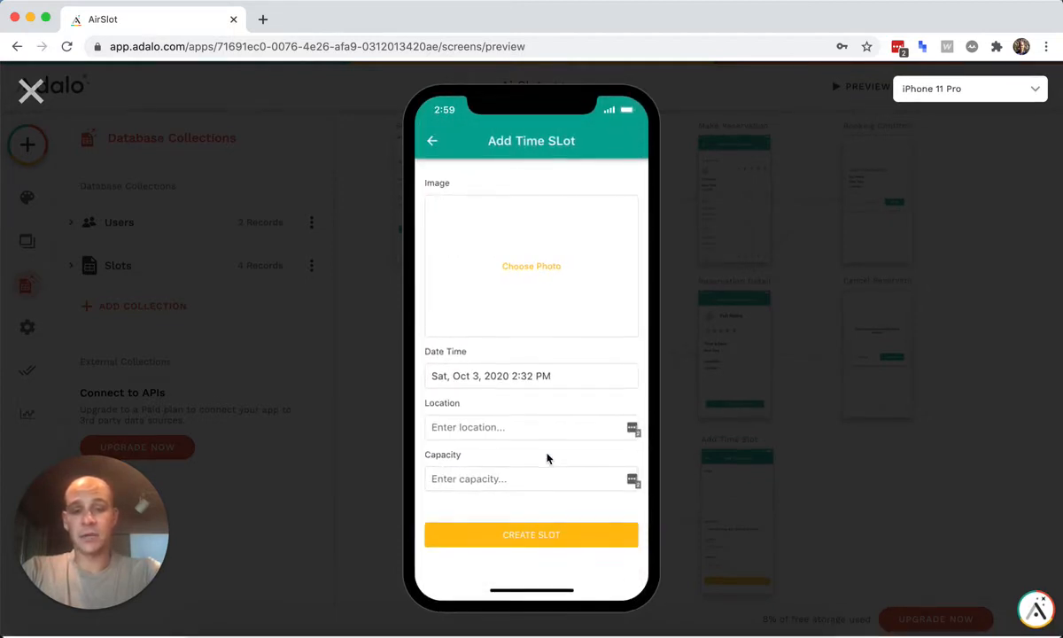
pyautogui.click(531, 375)
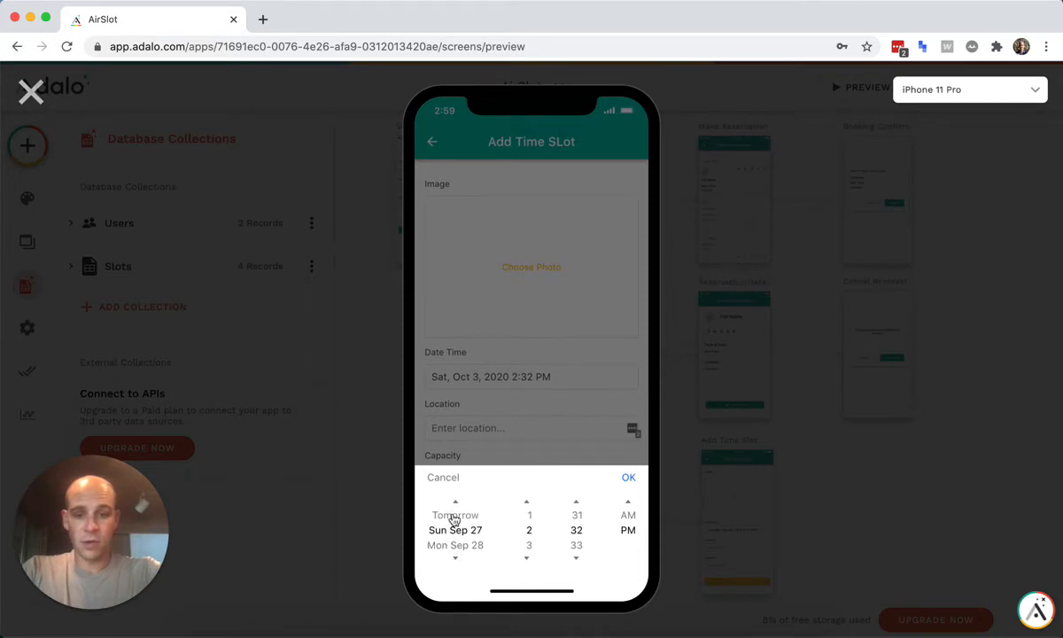
pyautogui.click(628, 477)
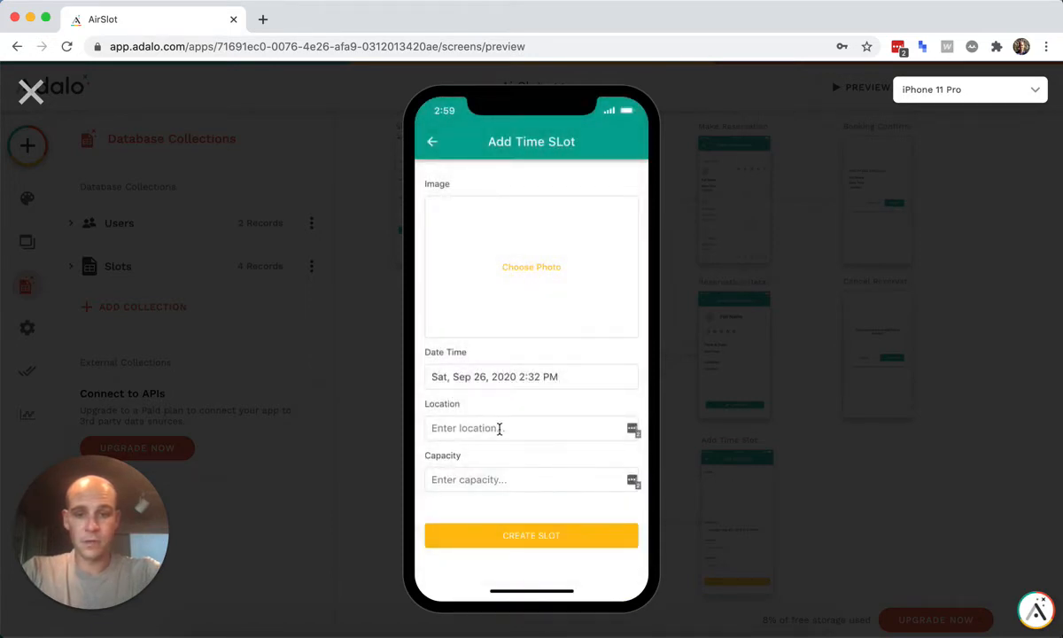
pyautogui.write('Texas')
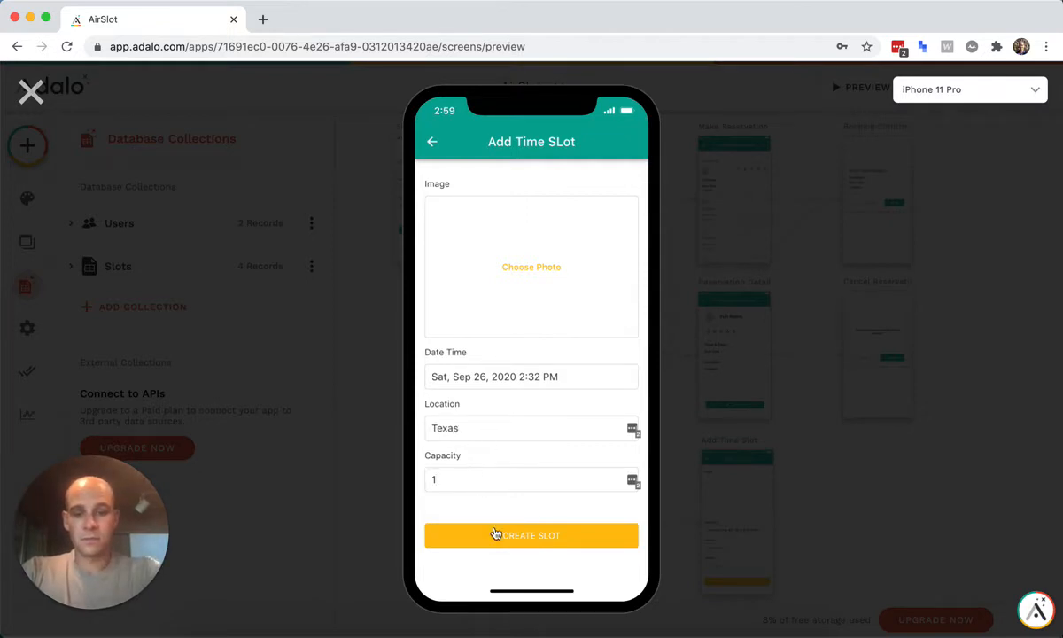
pyautogui.click(531, 535)
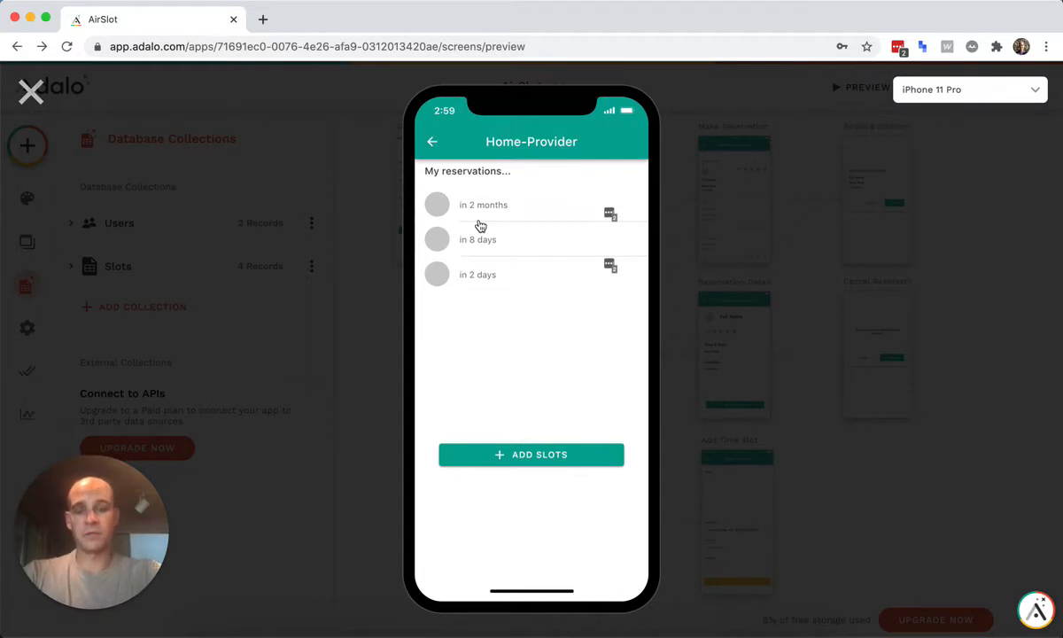
pyautogui.click(432, 141)
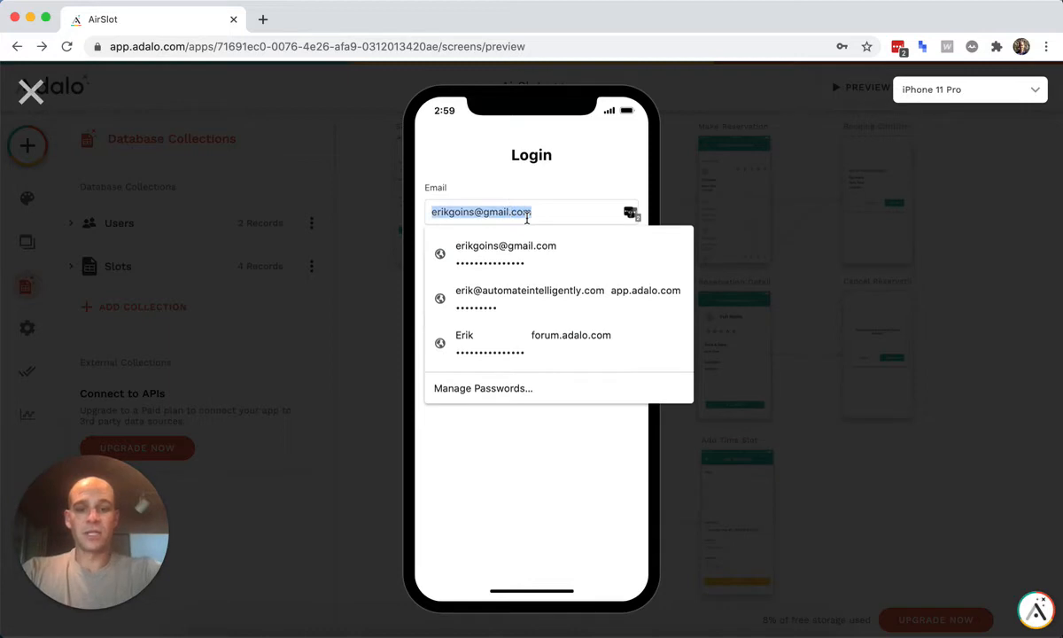
pyautogui.write('test2@')
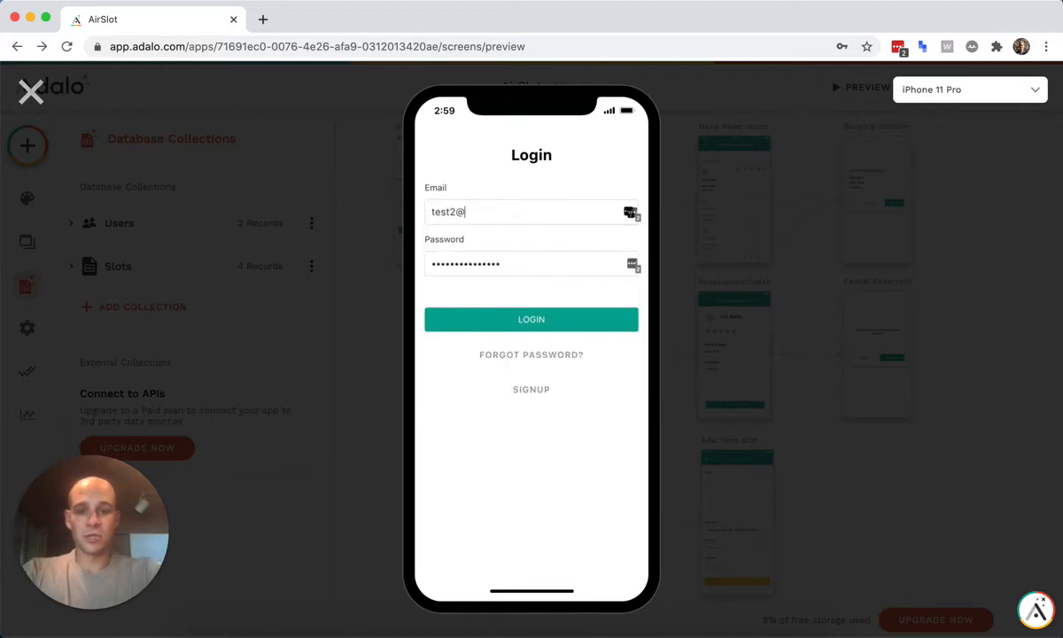
pyautogui.write('email.com')
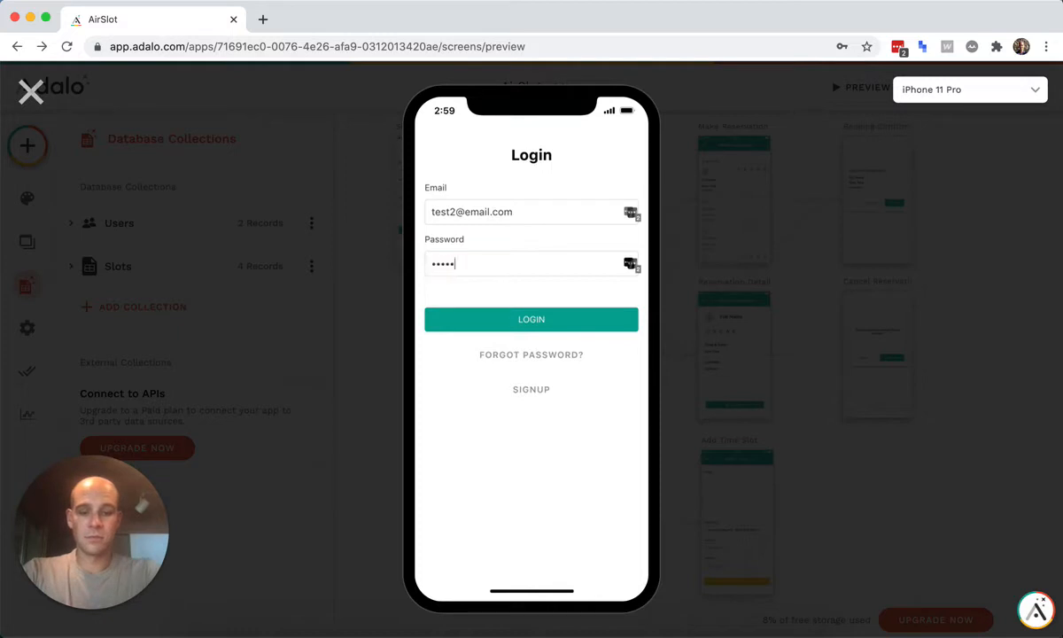
pyautogui.click(530, 319)
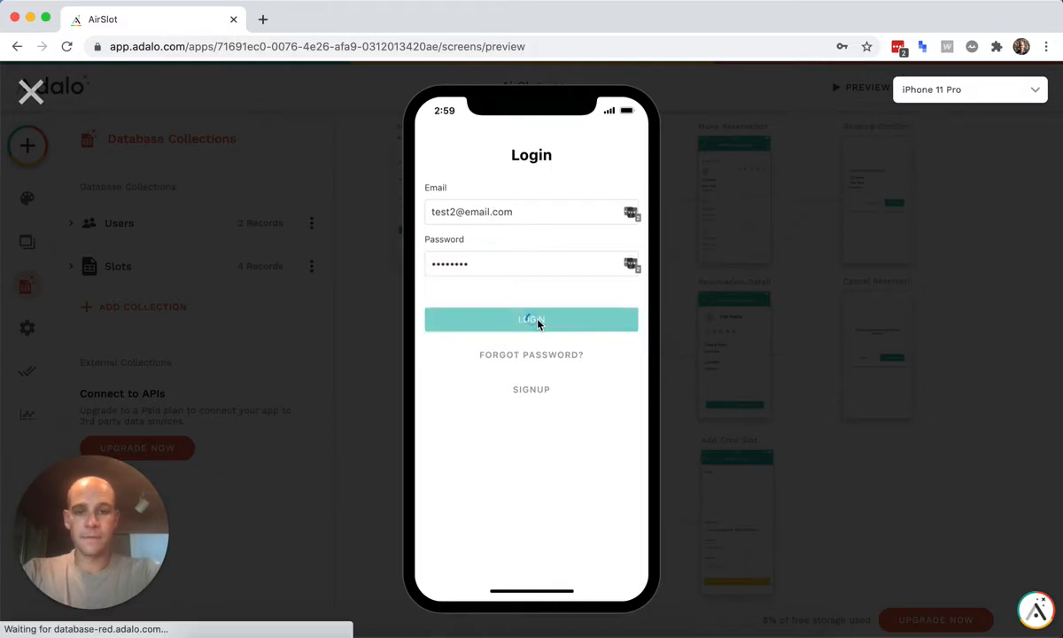
pyautogui.click(530, 319)
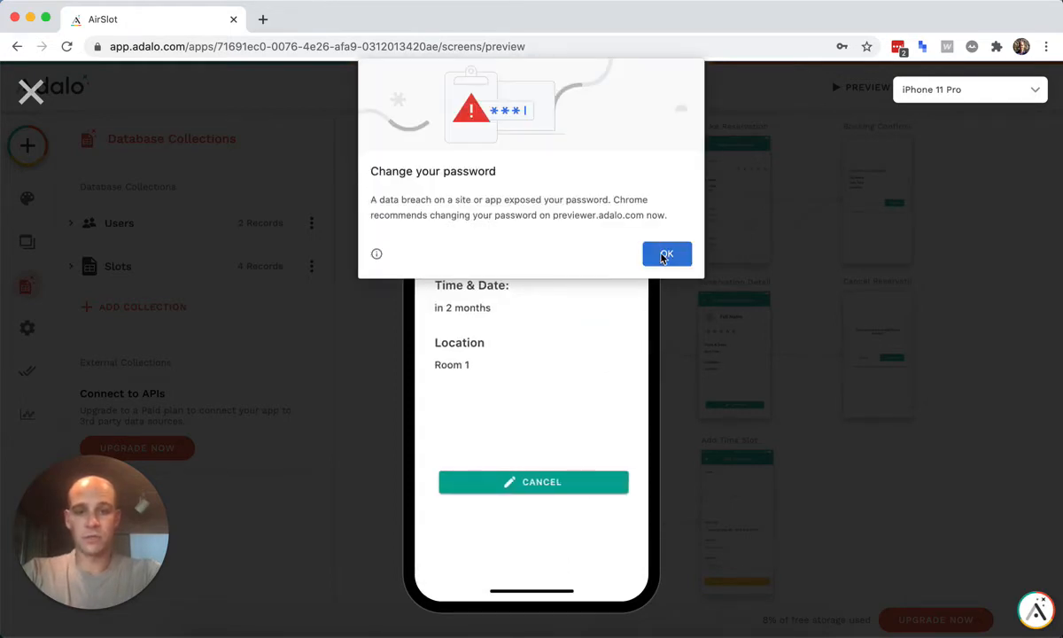
# Dismiss the password alert and confirm cancelling the Room 1 reservation.
pyautogui.click(666, 254)
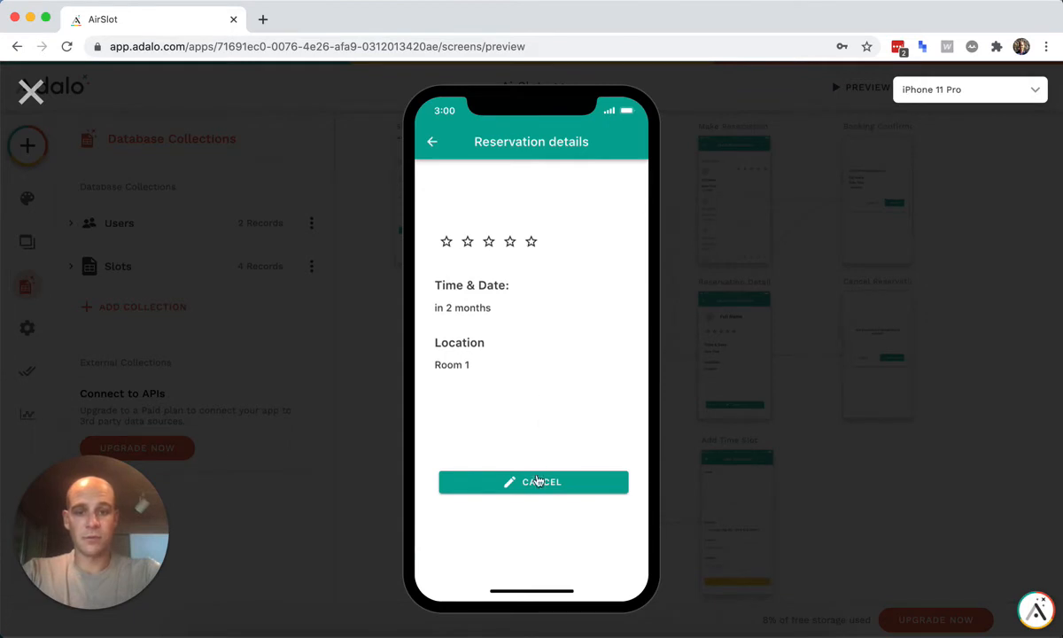
pyautogui.click(532, 480)
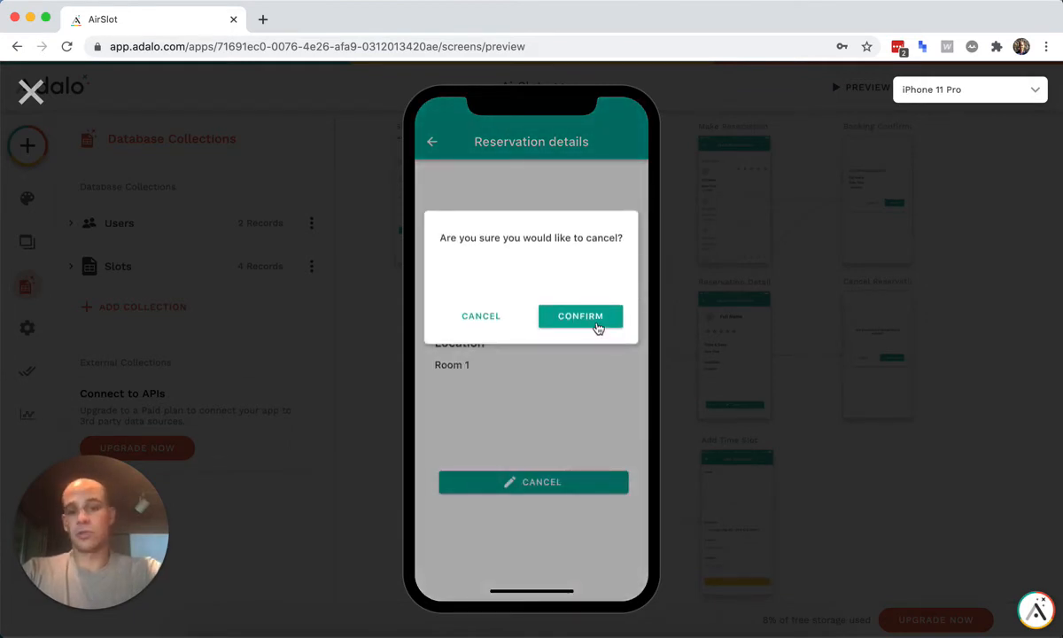
pyautogui.click(580, 316)
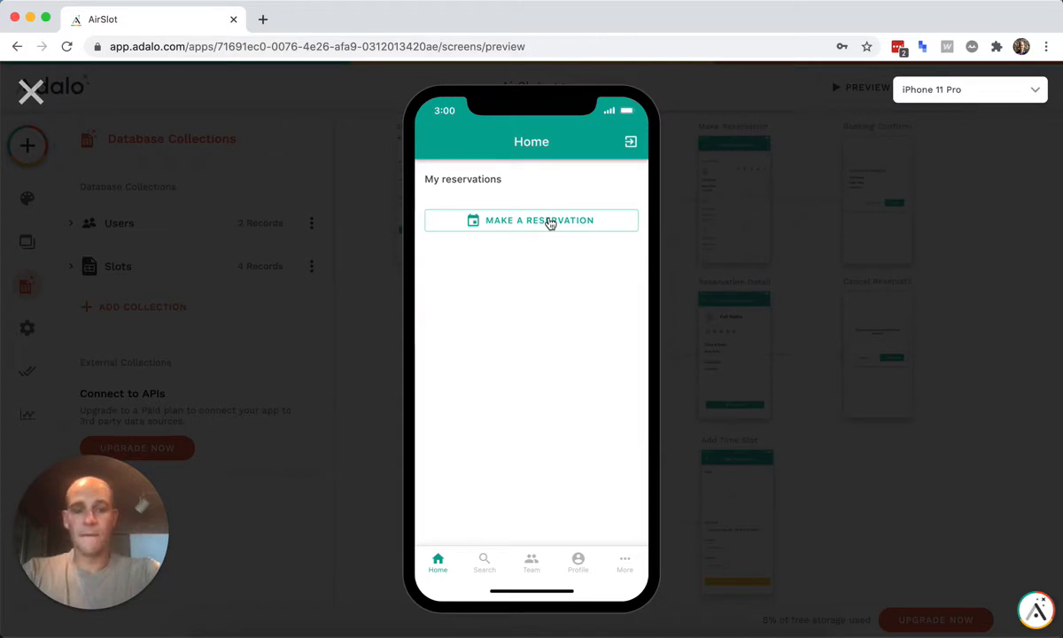
# Book the 'in a day' Texas slot from Make a Reservation.
pyautogui.click(530, 220)
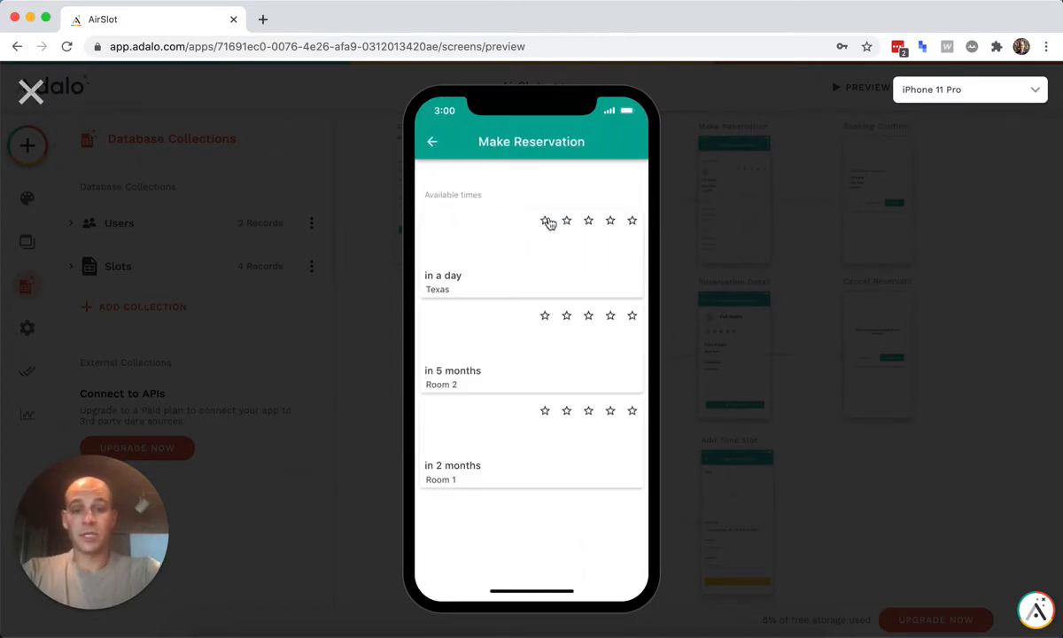
pyautogui.moveTo(470, 290)
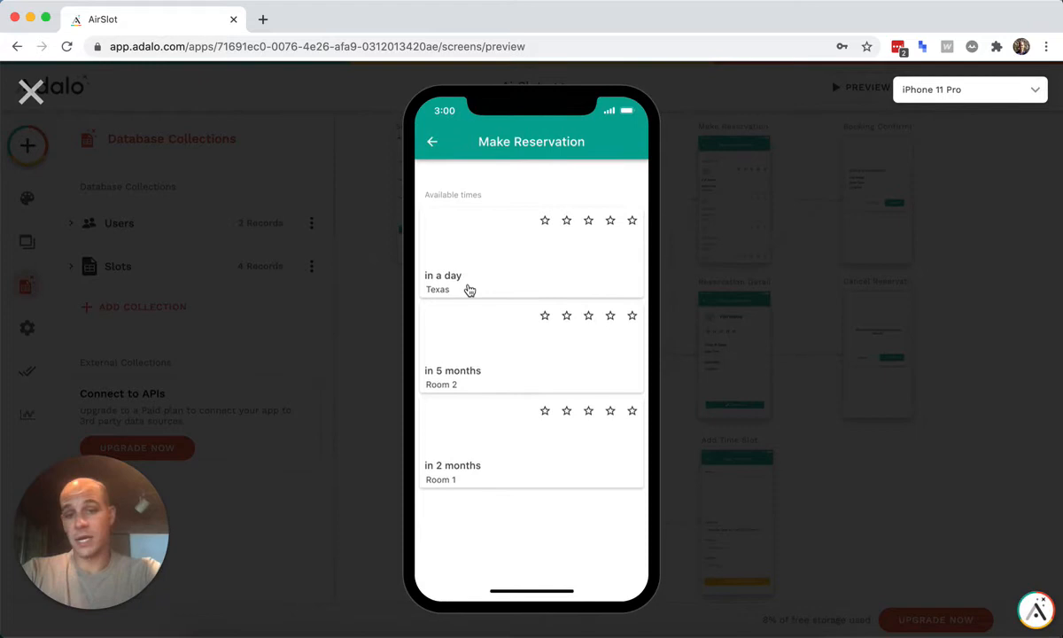
pyautogui.moveTo(458, 281)
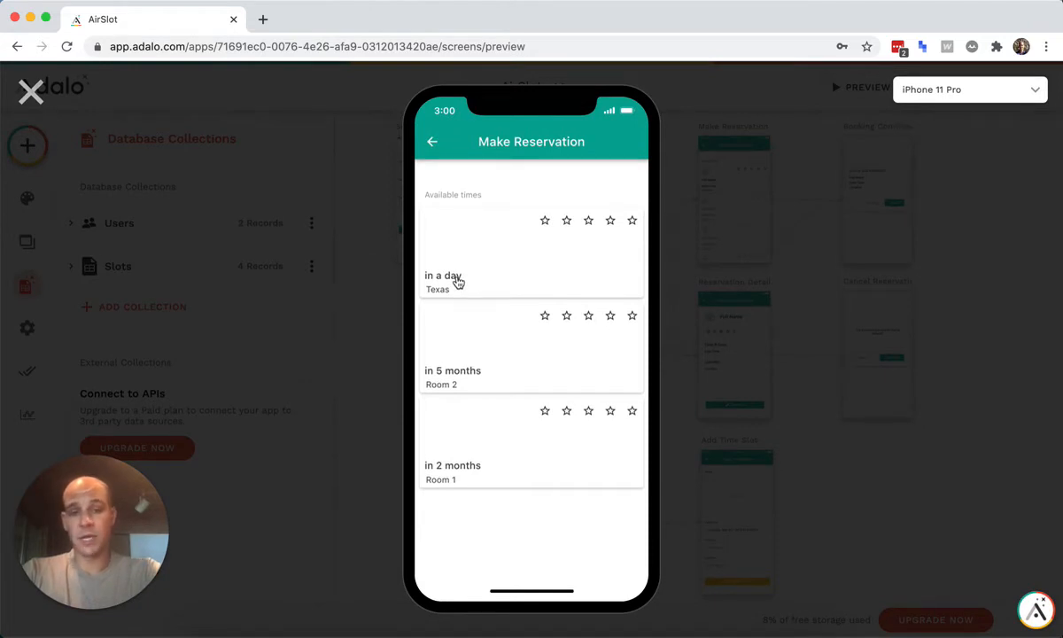
pyautogui.click(487, 281)
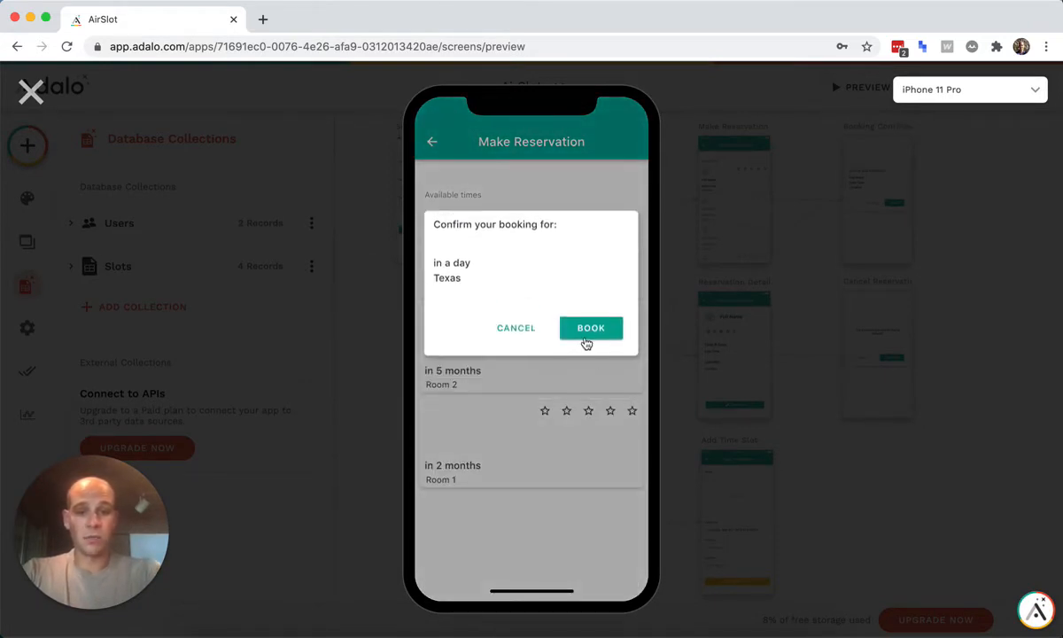
pyautogui.click(591, 328)
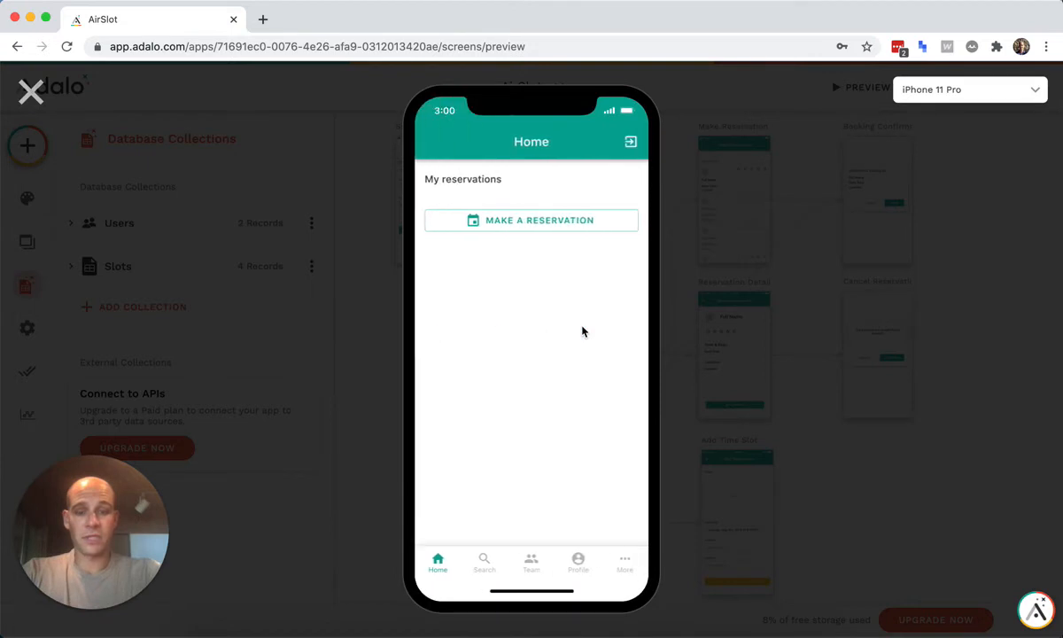
pyautogui.moveTo(526, 203)
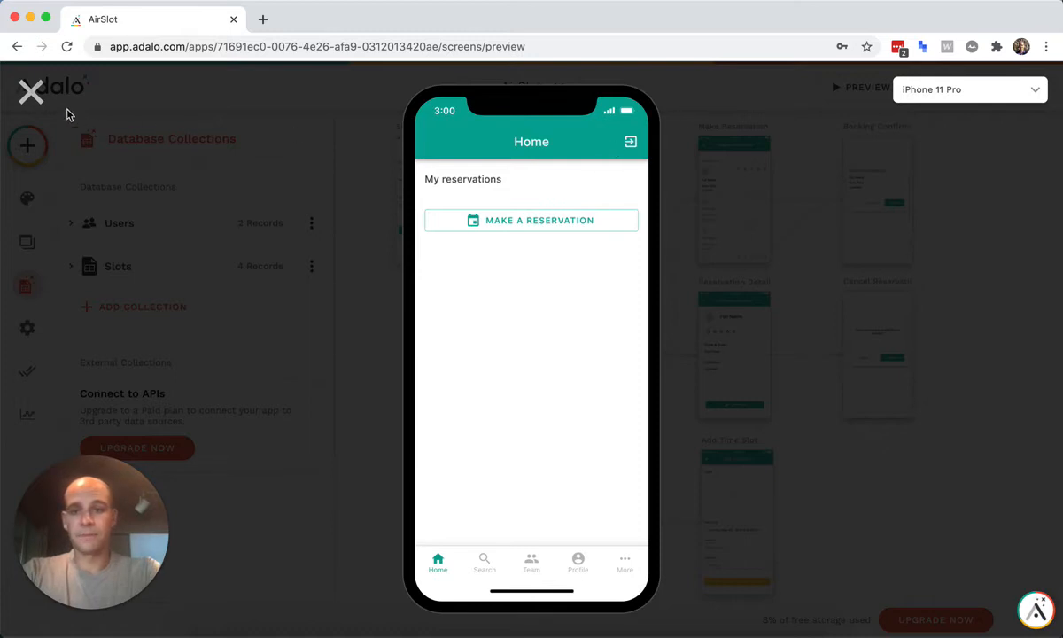
# Exit the preview and open the Add Time Slot screen's form settings.
pyautogui.click(30, 93)
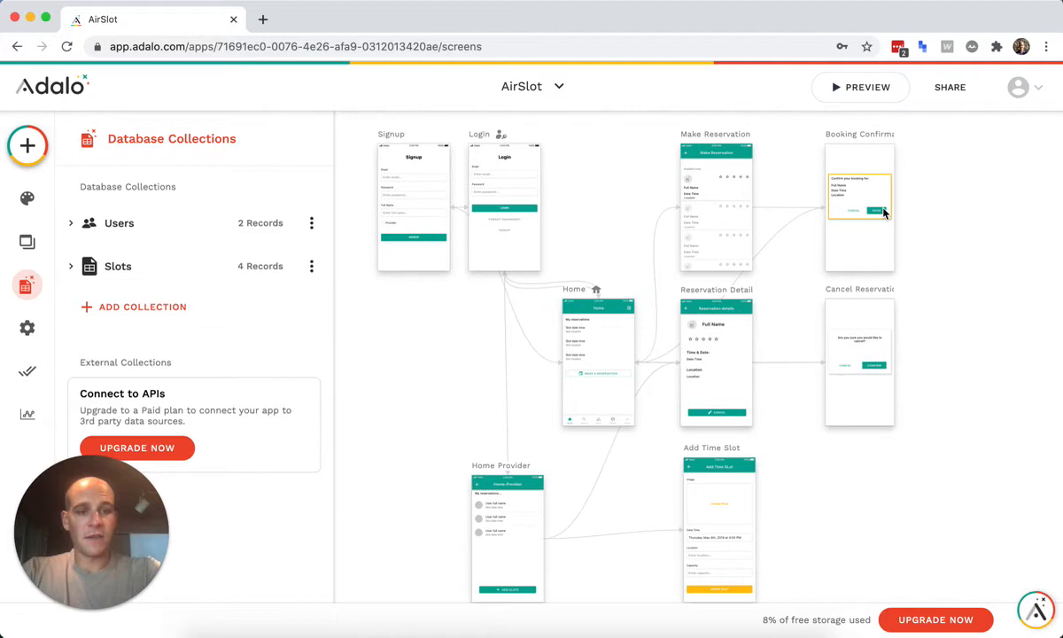
pyautogui.click(859, 195)
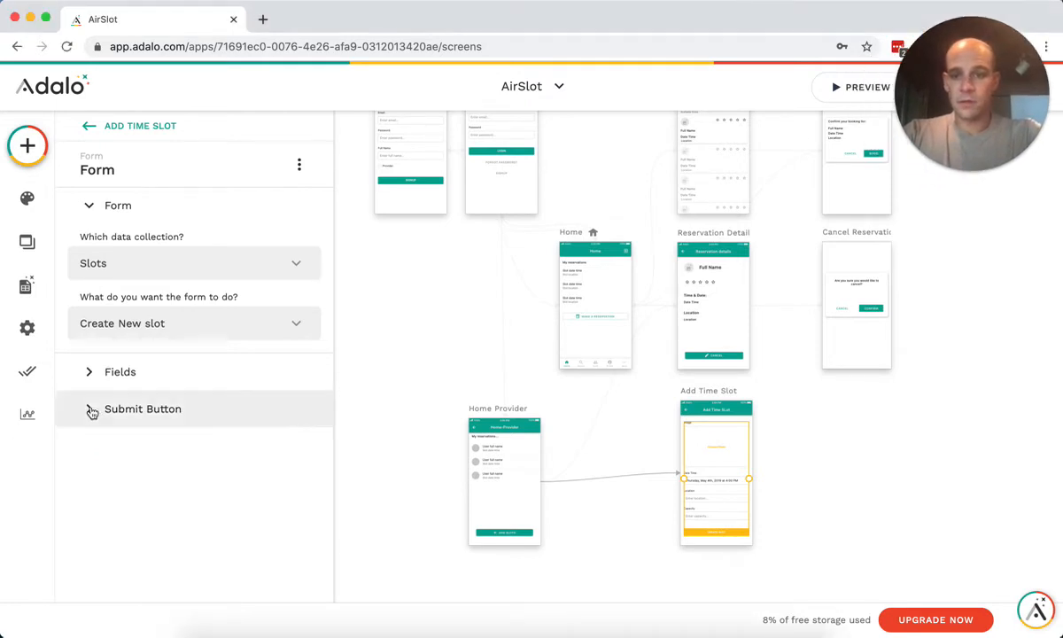
pyautogui.click(142, 408)
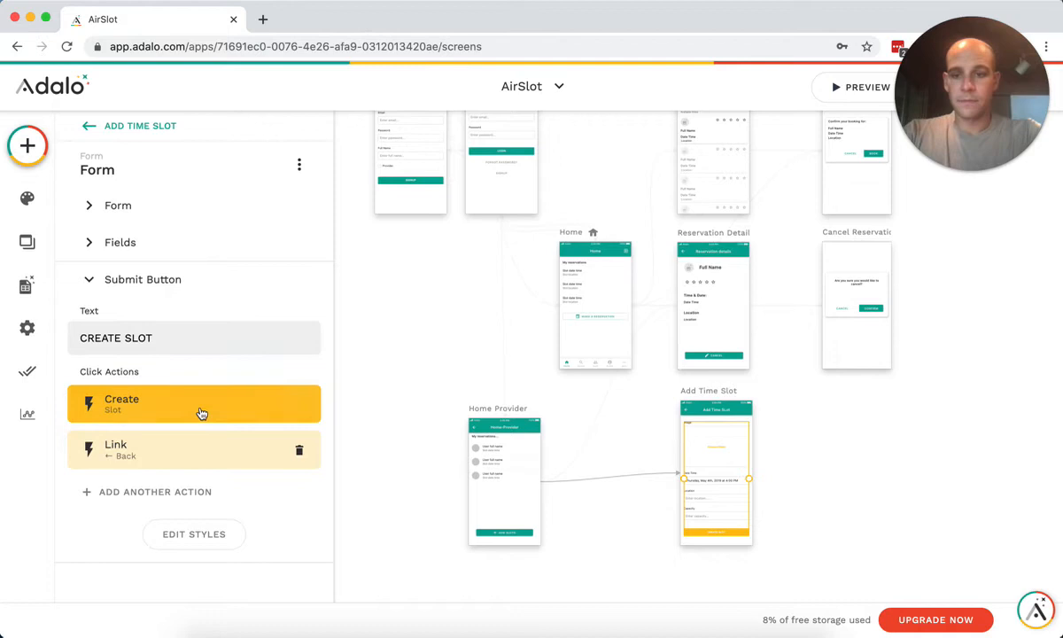
pyautogui.click(193, 403)
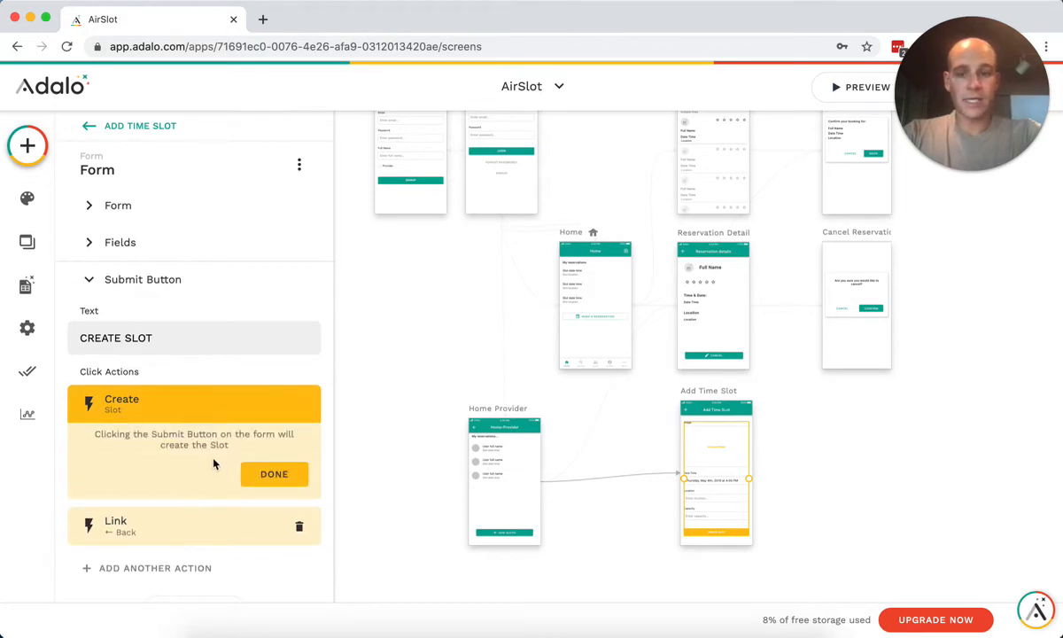
pyautogui.click(274, 474)
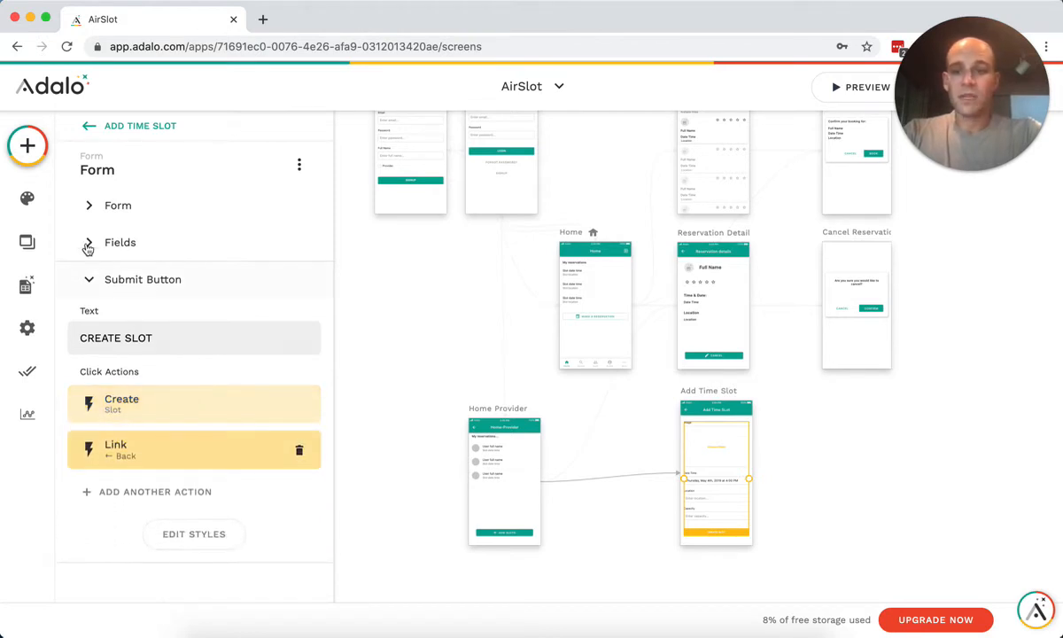
pyautogui.click(119, 242)
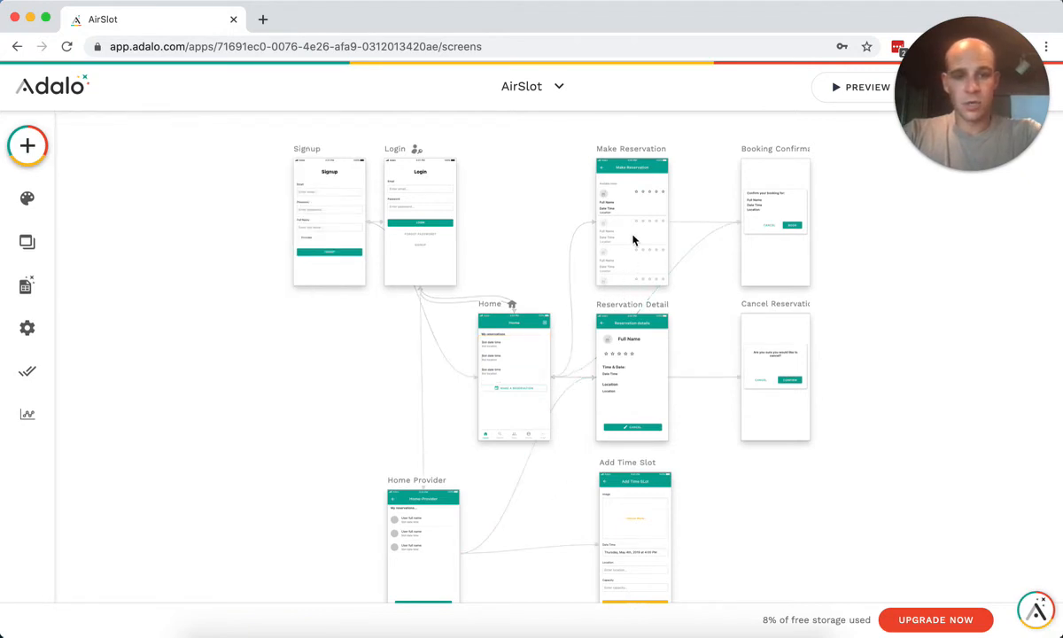
# Keep Update Slot at Status reserved, Capacity -1, and set User to Logged In User.
pyautogui.click(631, 235)
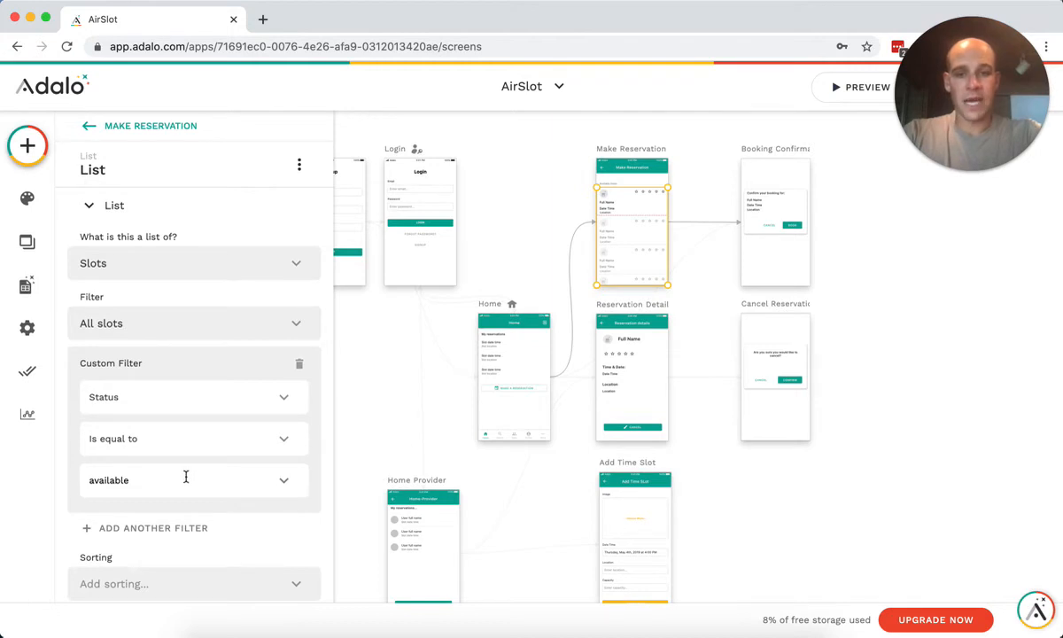
pyautogui.moveTo(695, 279)
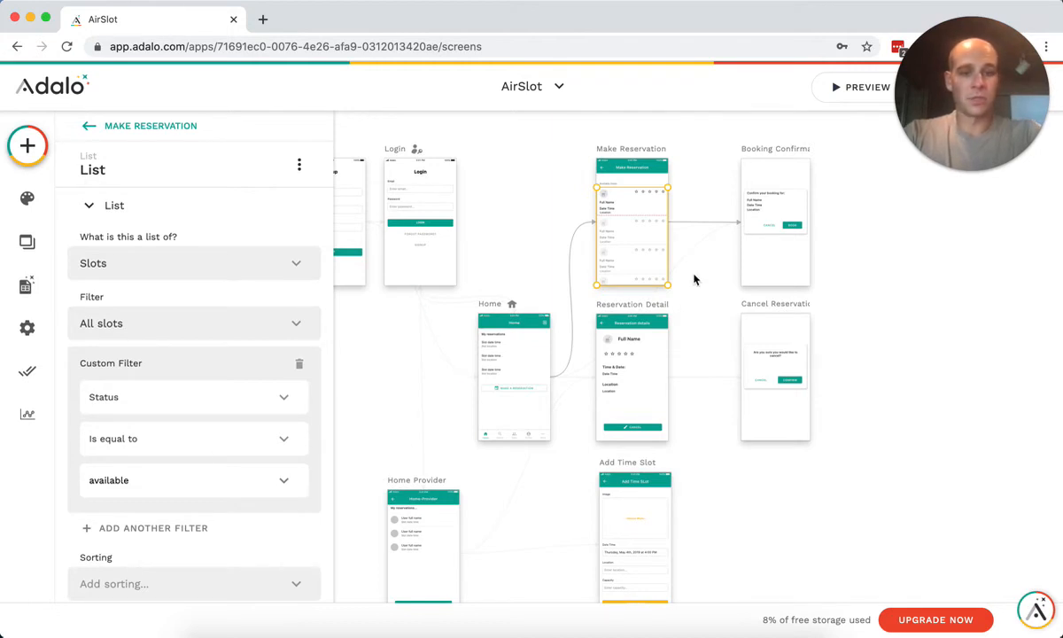
pyautogui.click(791, 225)
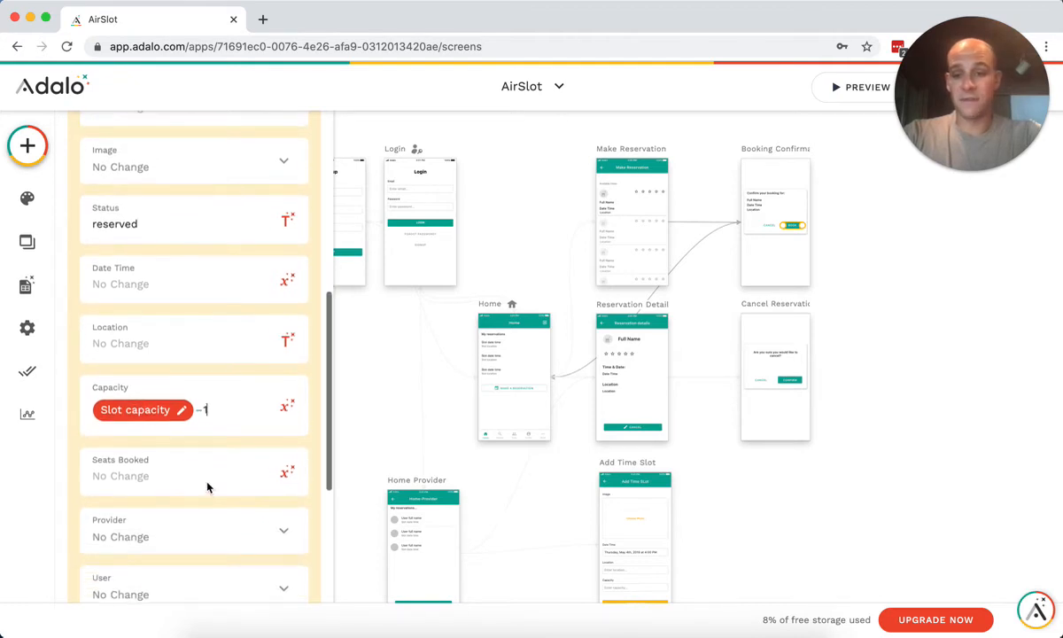
pyautogui.scroll(-3)
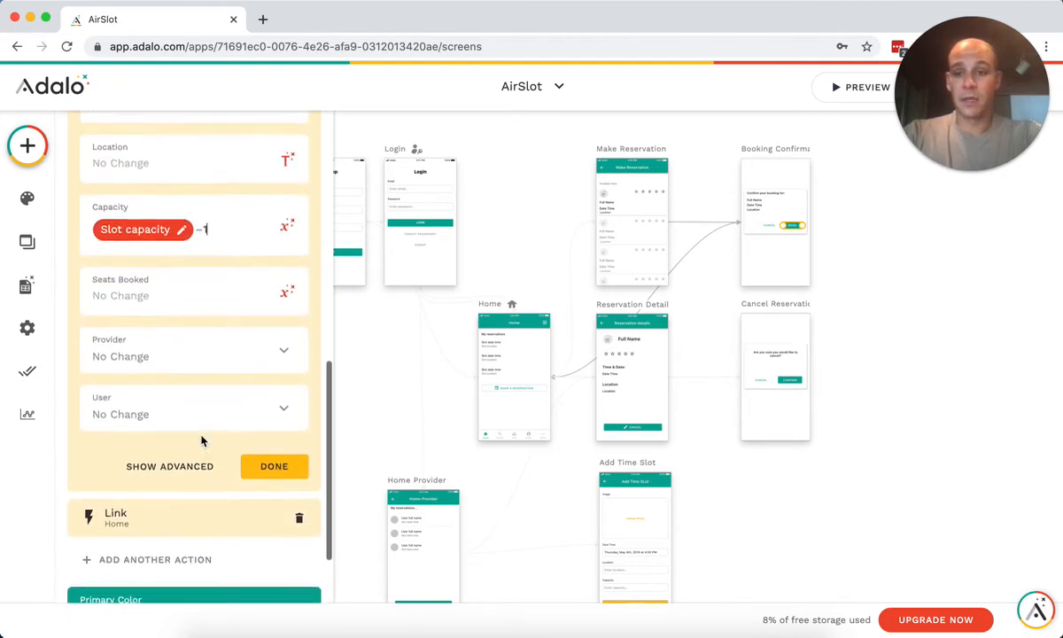
pyautogui.scroll(3)
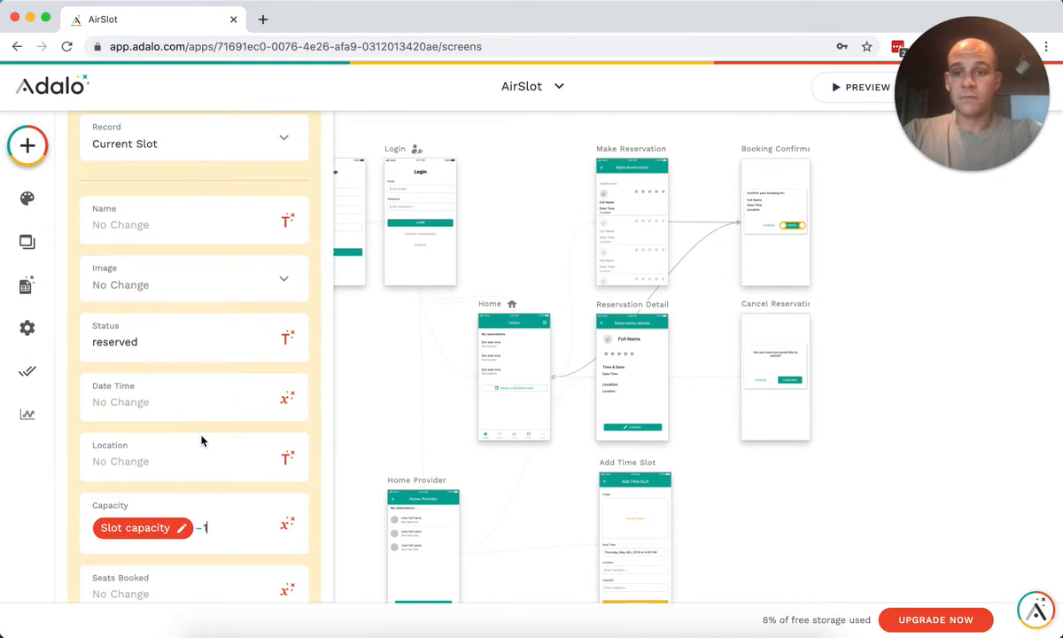
pyautogui.scroll(-3)
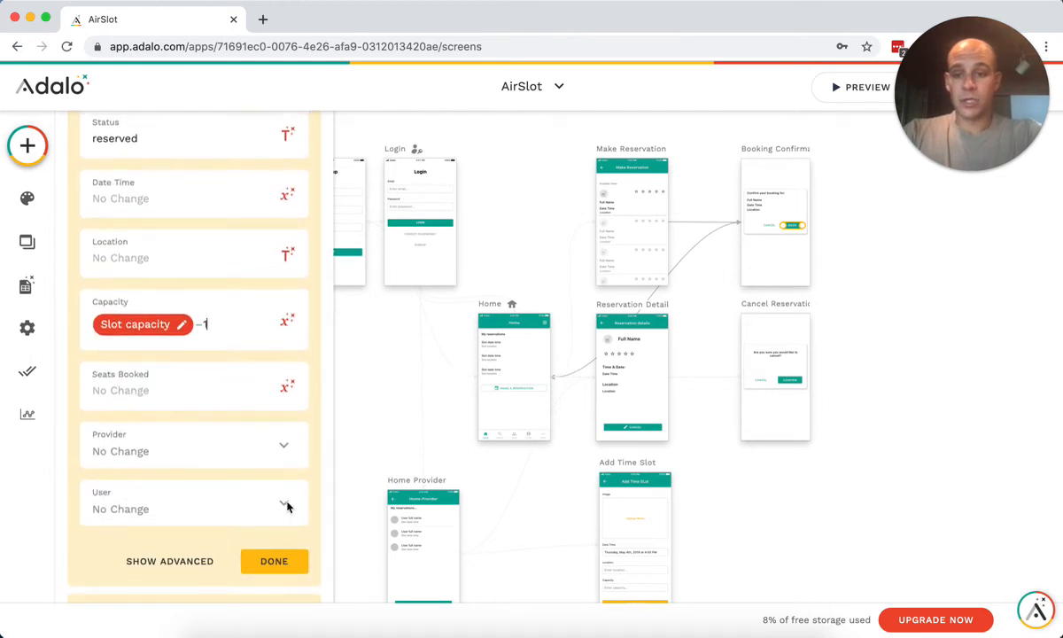
pyautogui.click(284, 502)
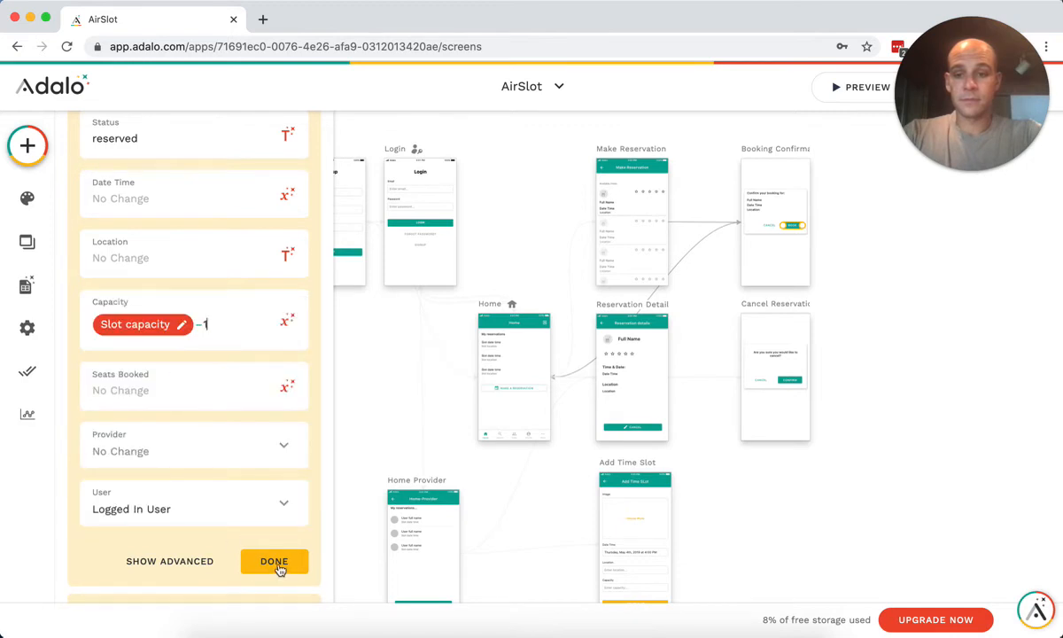
pyautogui.click(274, 560)
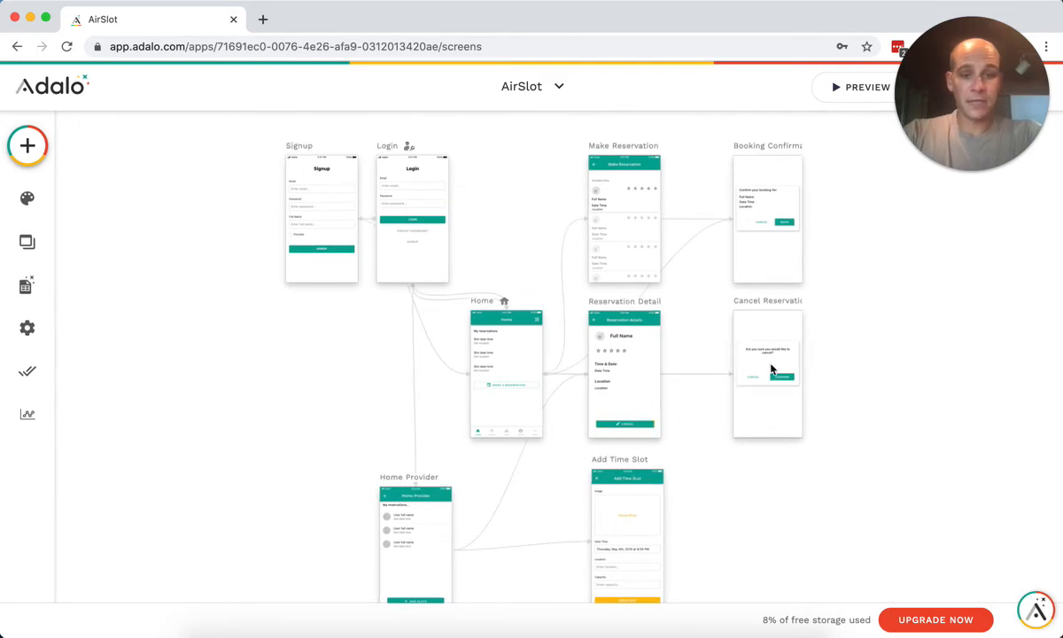
# Set the cancel update's Capacity to Current Slot Capacity +1 and review its User field.
pyautogui.click(781, 375)
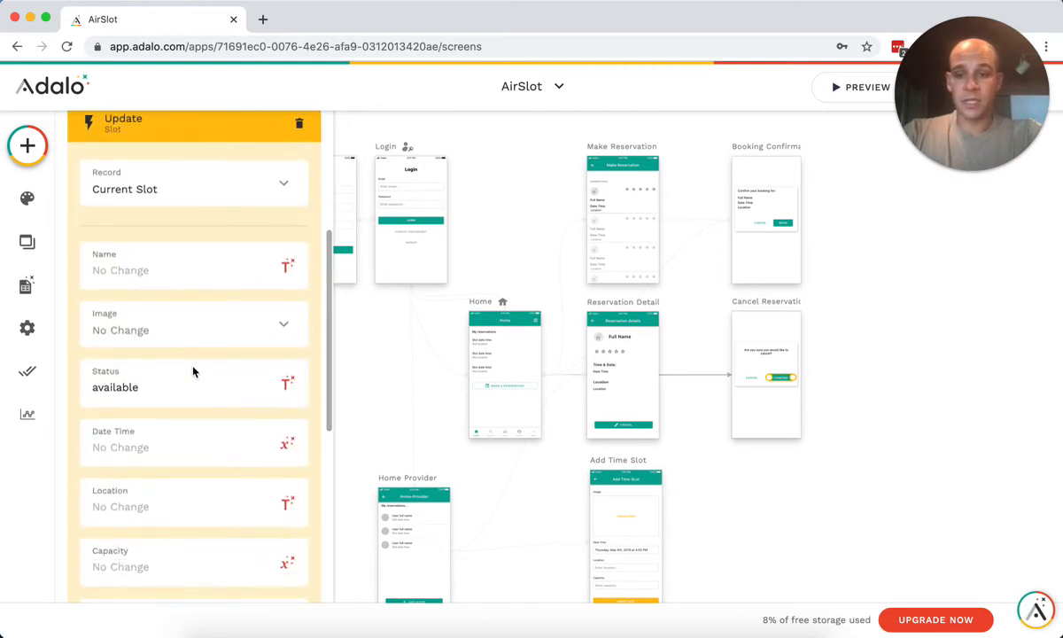
pyautogui.moveTo(283, 564)
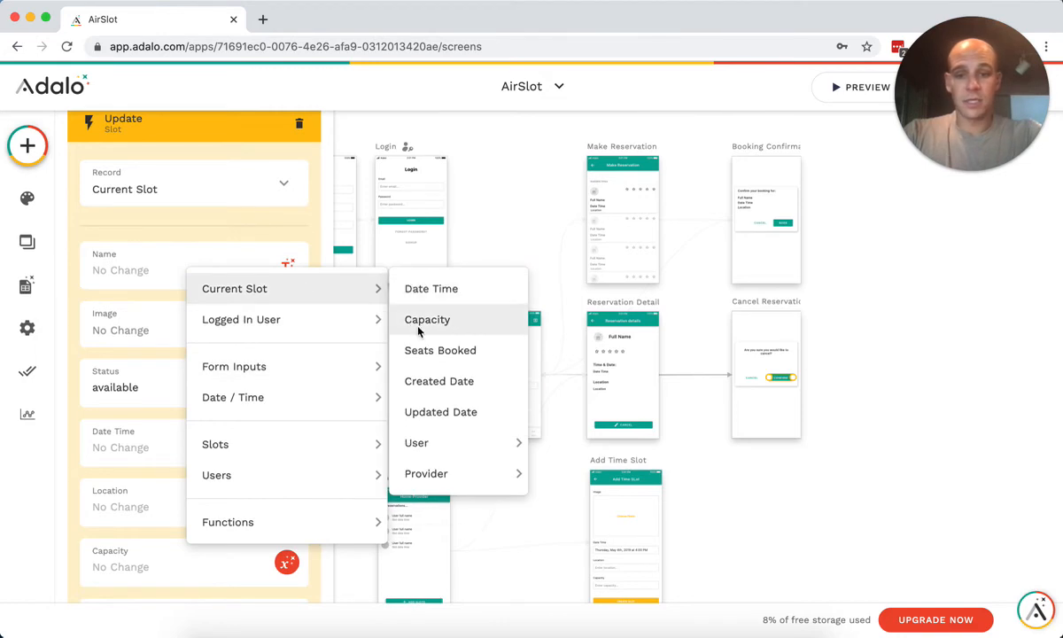
pyautogui.click(427, 319)
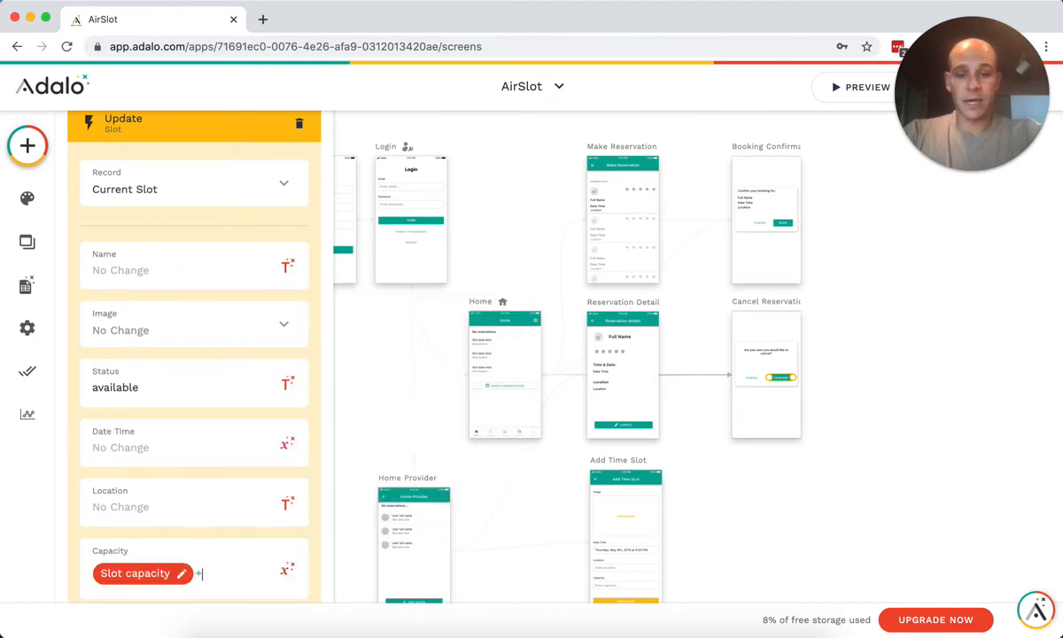
pyautogui.scroll(-3)
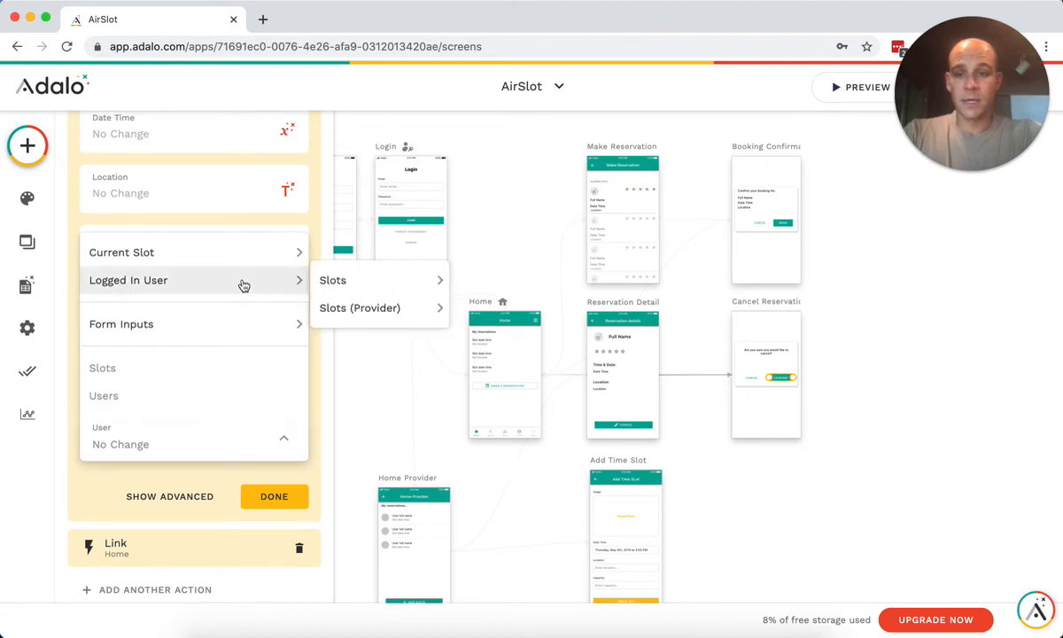
pyautogui.moveTo(177, 288)
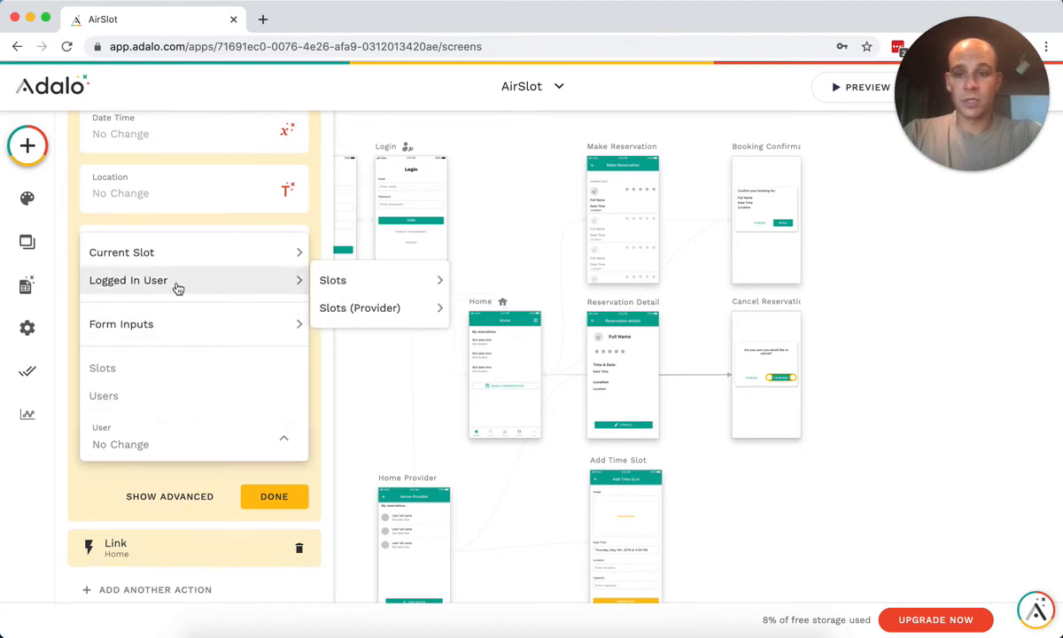
pyautogui.click(127, 279)
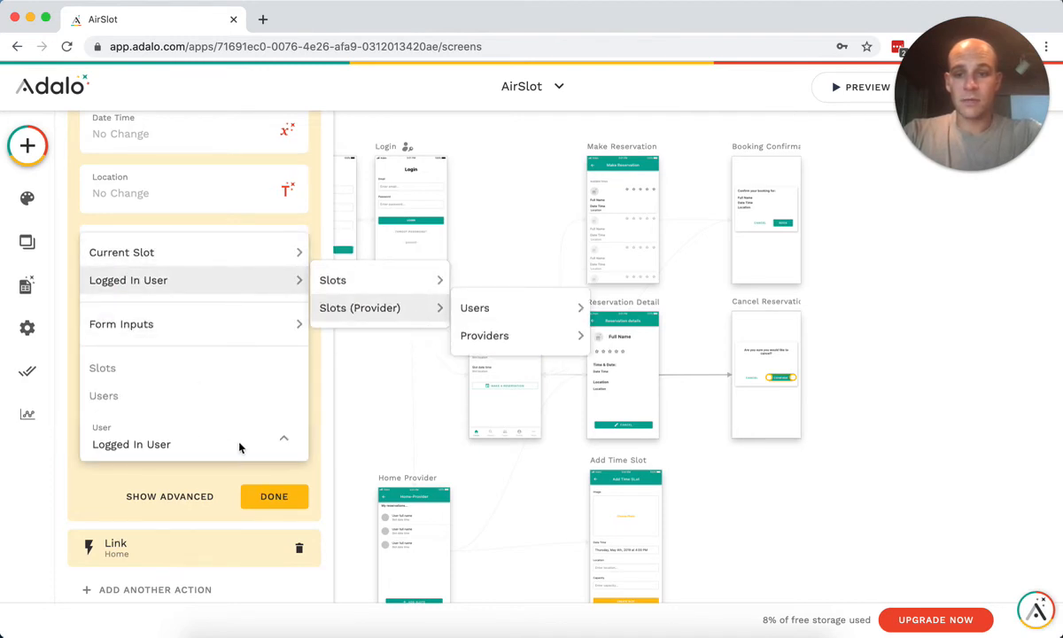
pyautogui.click(121, 252)
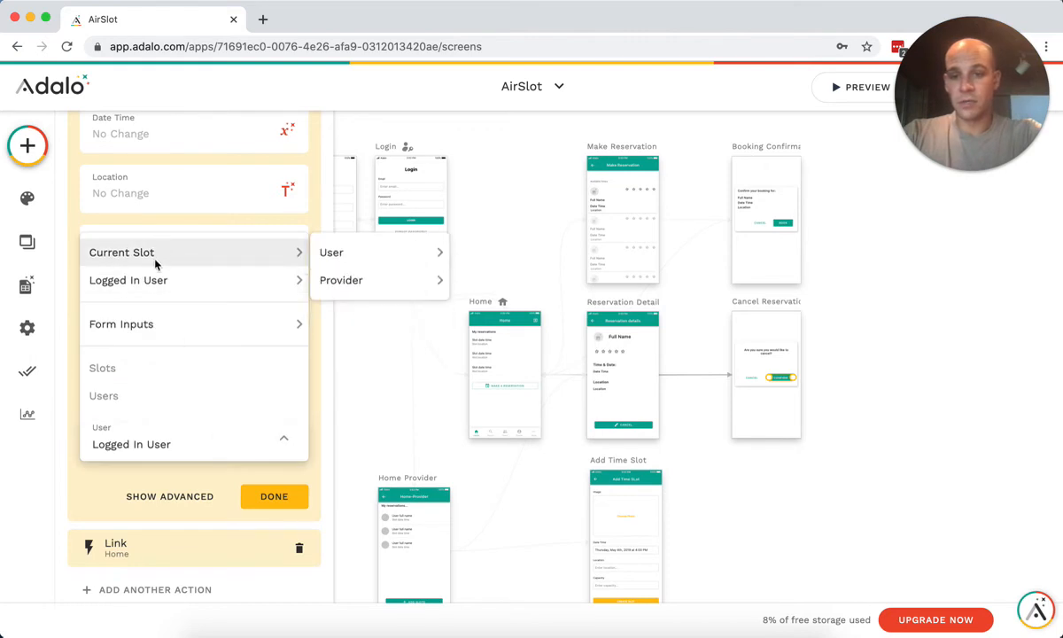
pyautogui.click(274, 496)
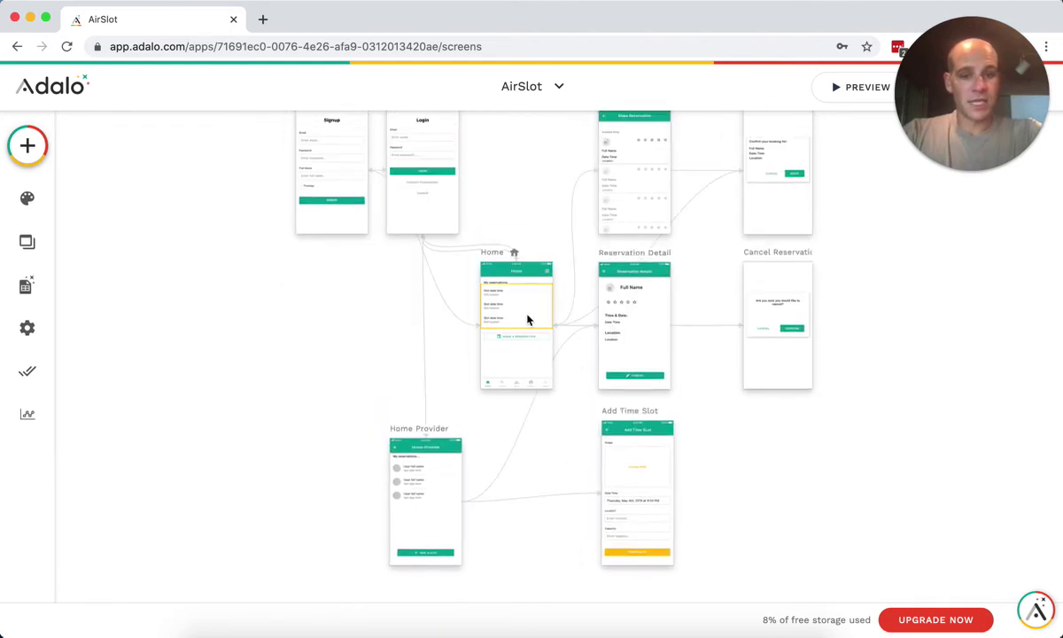
pyautogui.click(516, 301)
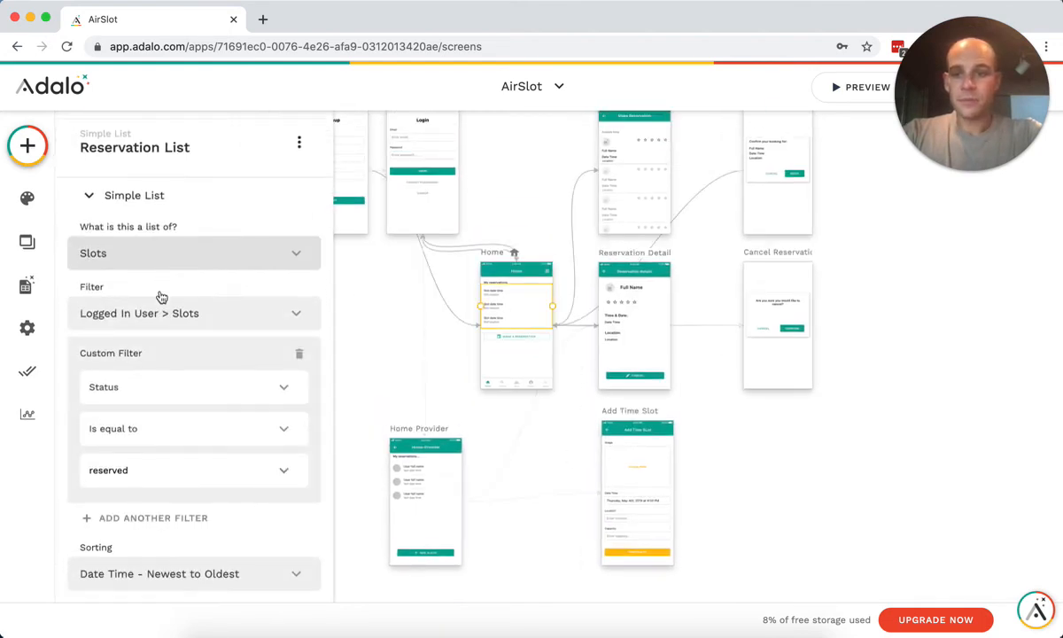
pyautogui.scroll(-3)
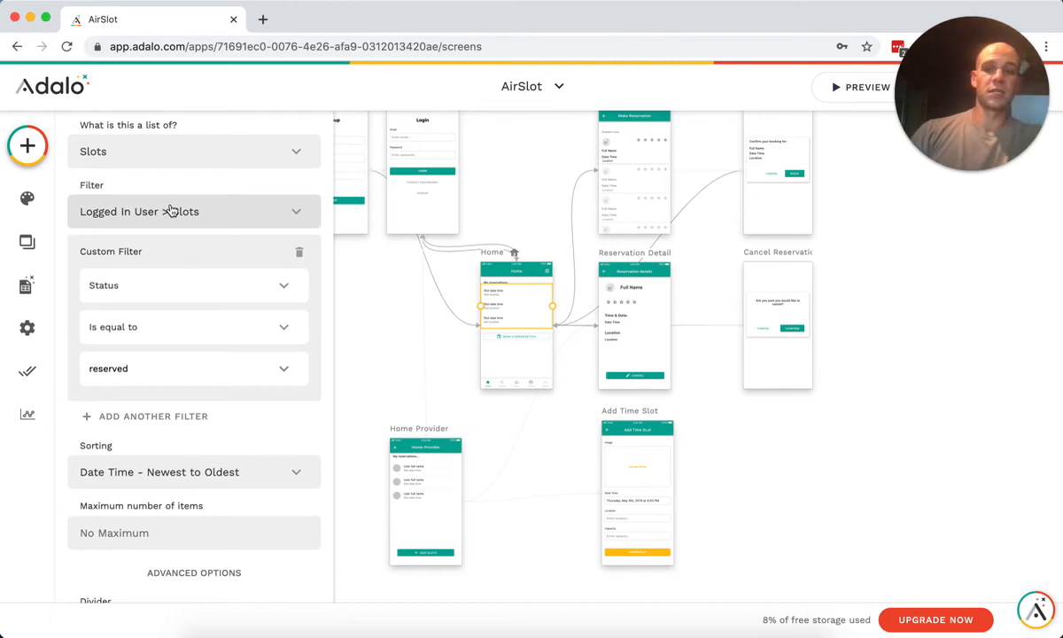
pyautogui.moveTo(152, 327)
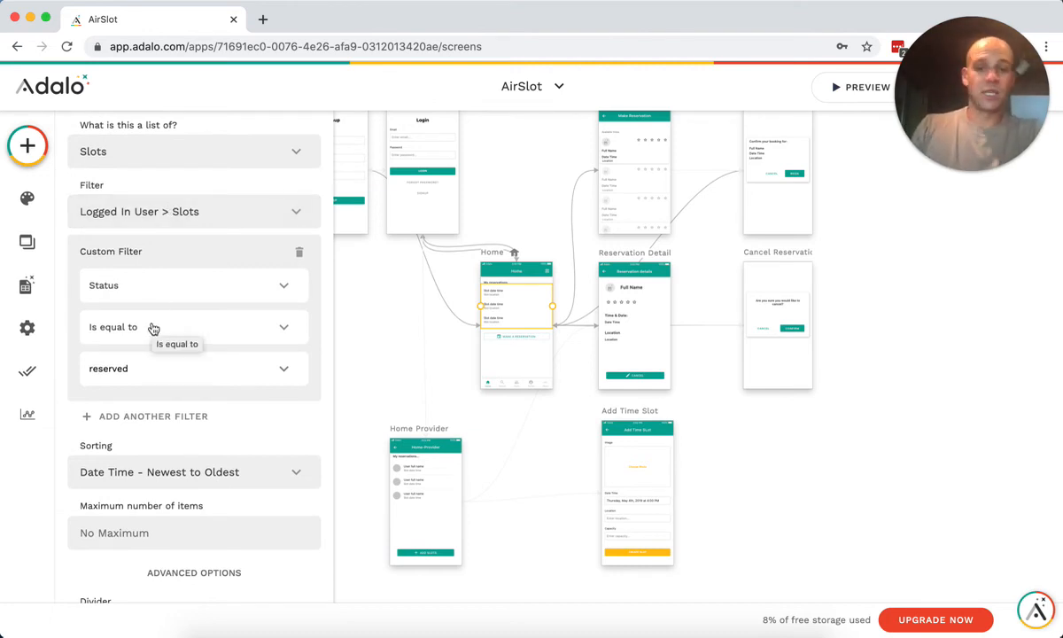
pyautogui.click(425, 469)
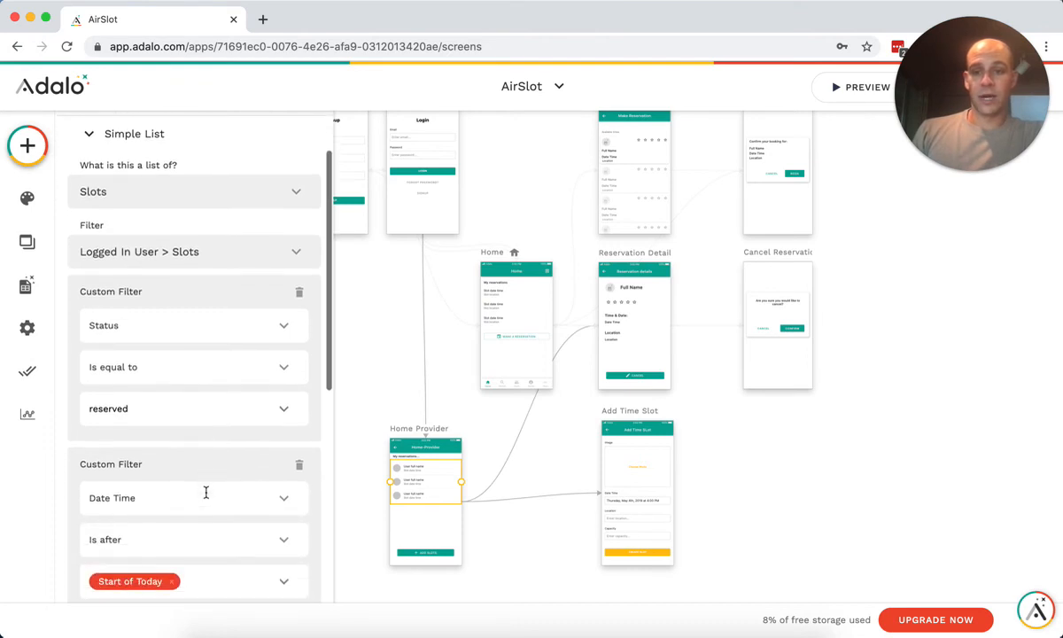
pyautogui.moveTo(188, 251)
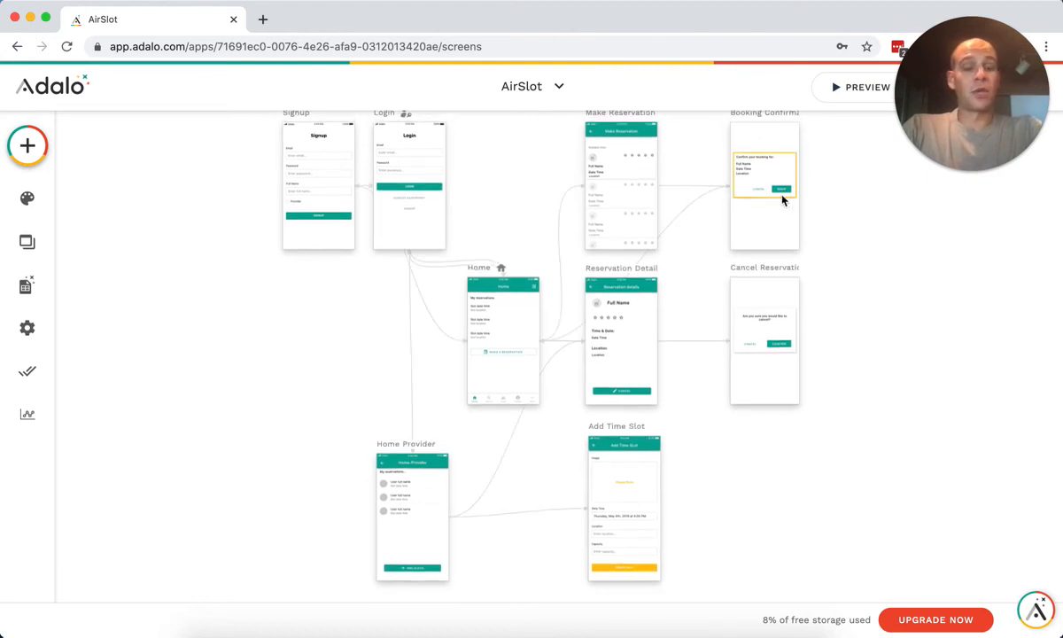
pyautogui.click(780, 189)
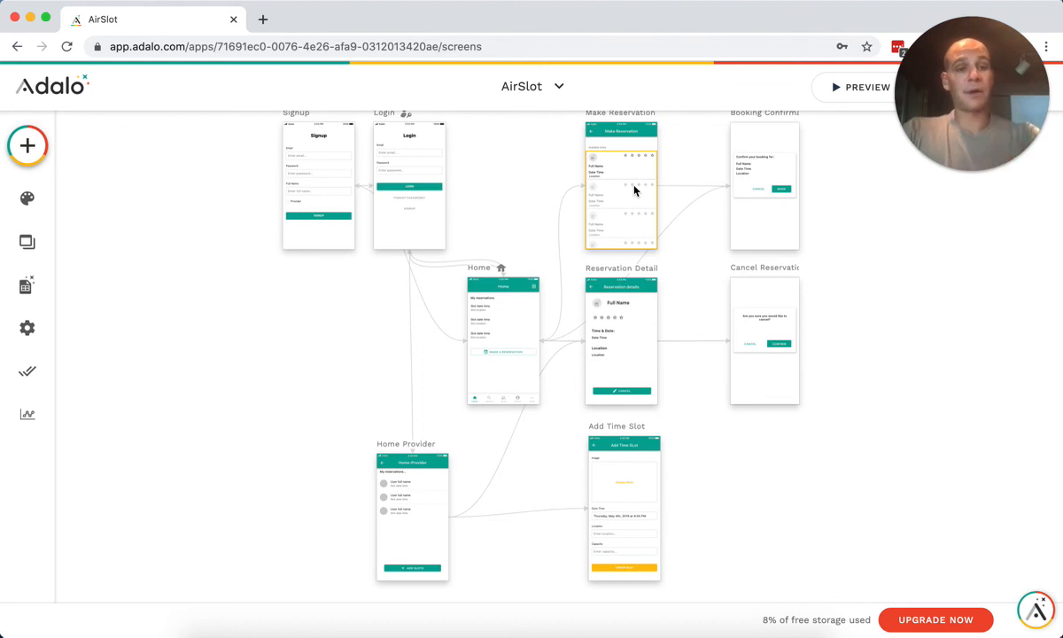
pyautogui.moveTo(642, 171)
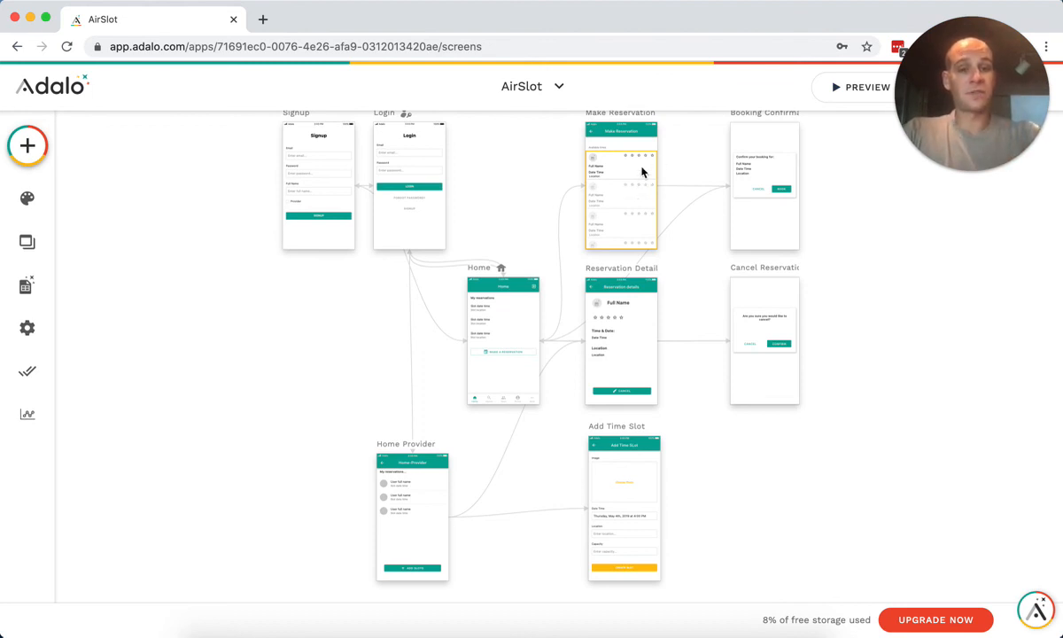
pyautogui.moveTo(629, 165)
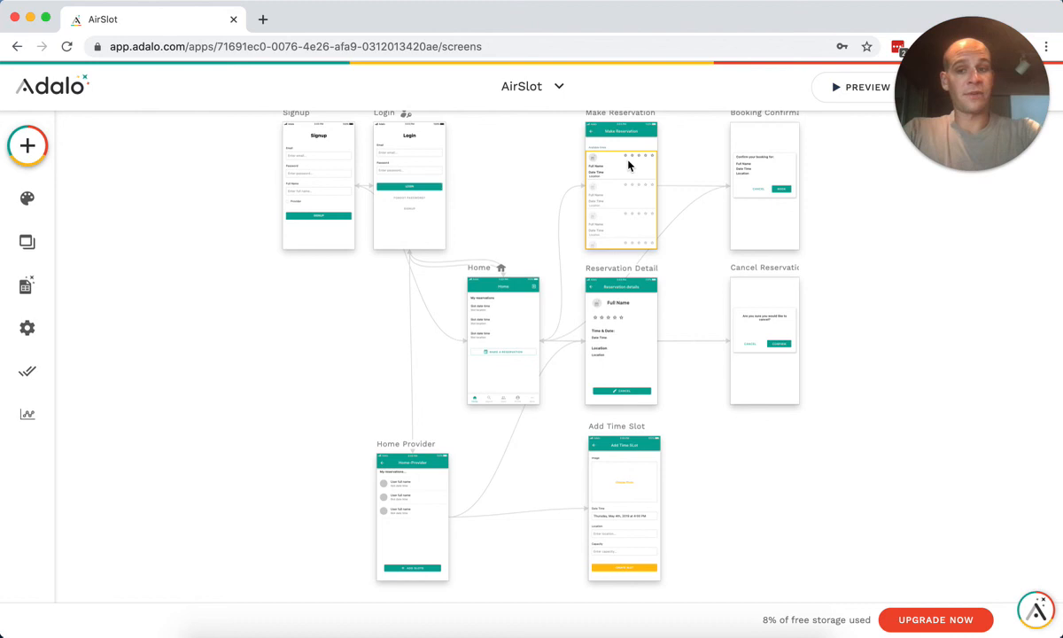
pyautogui.moveTo(633, 172)
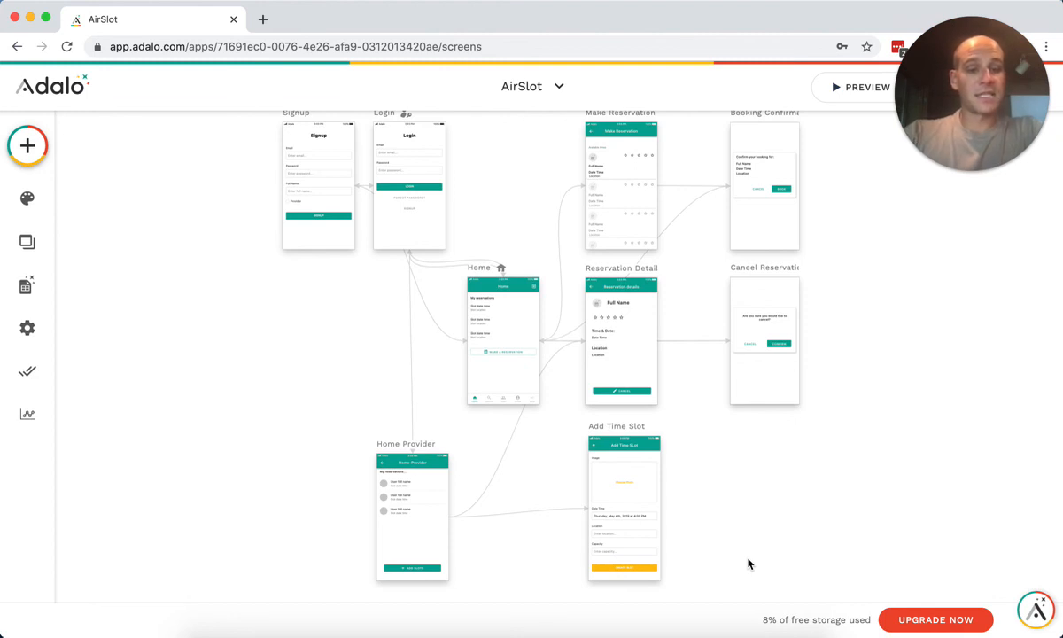
pyautogui.click(623, 439)
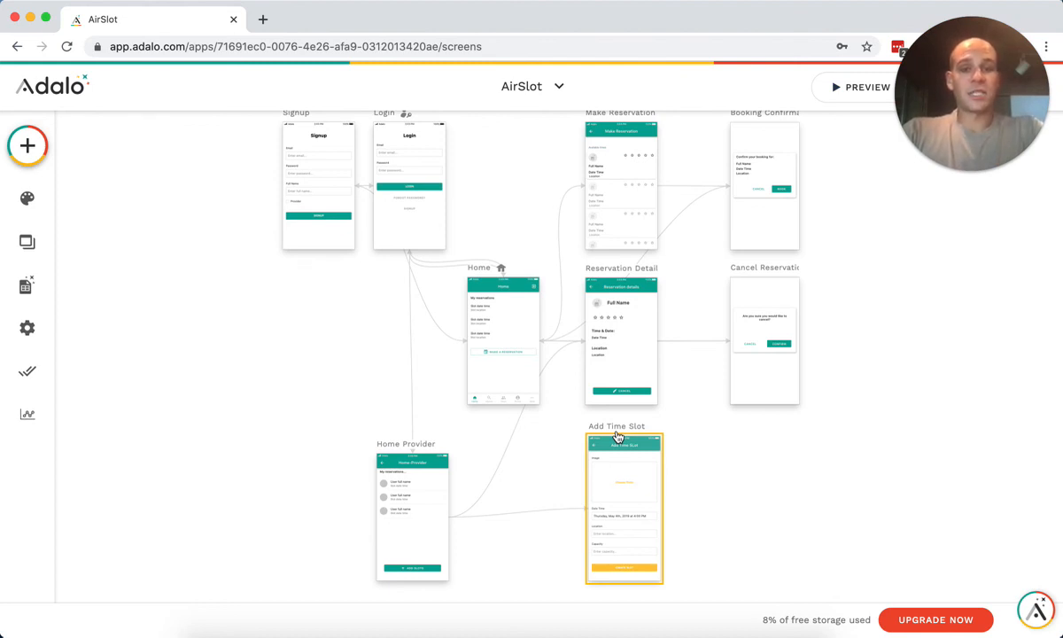
pyautogui.click(137, 331)
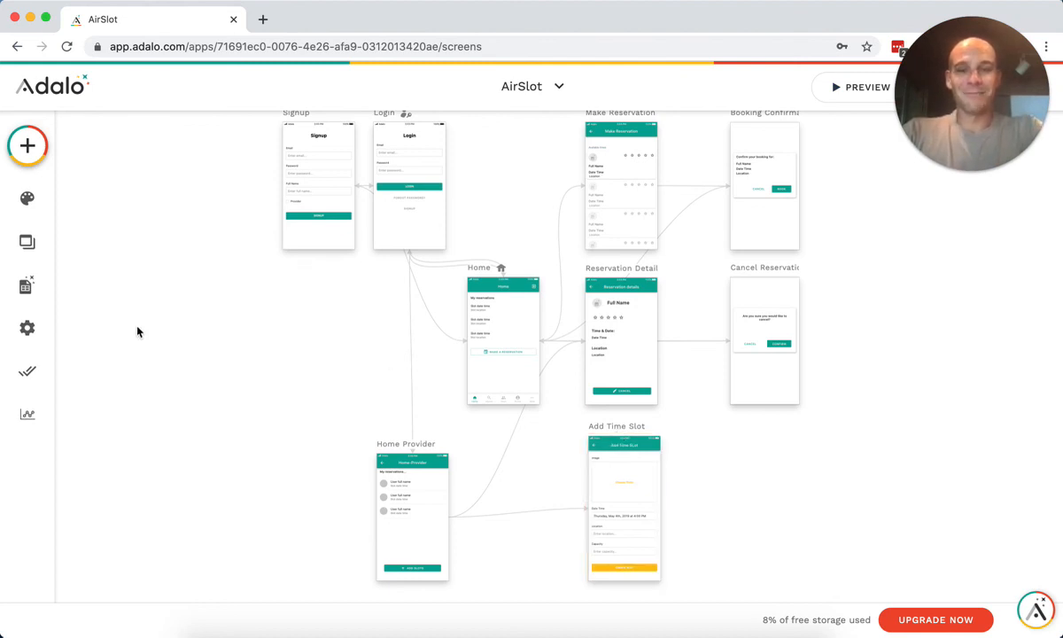